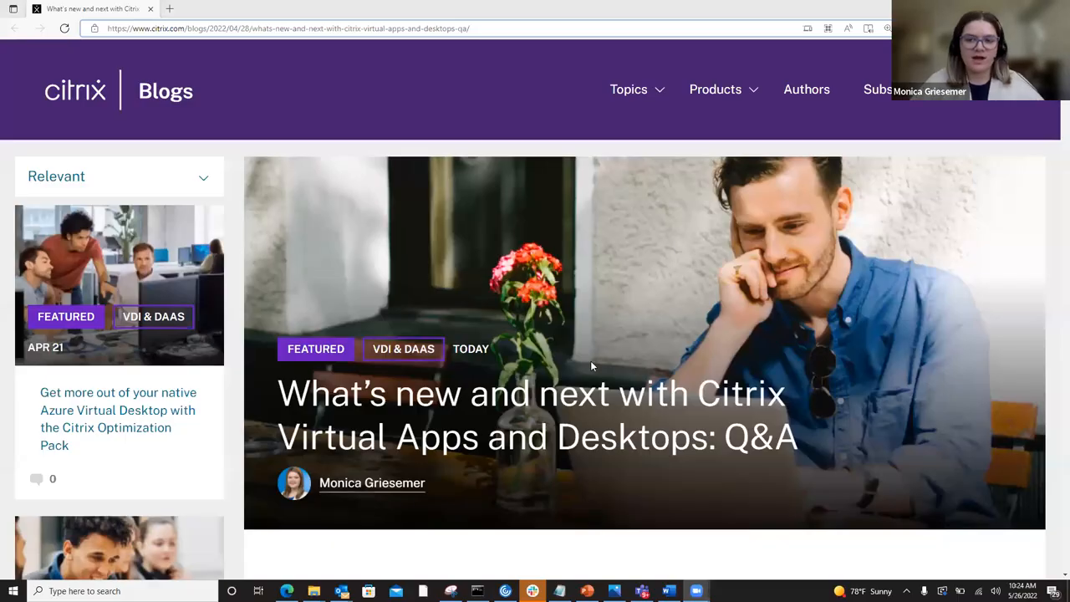
mouse_move(642, 339)
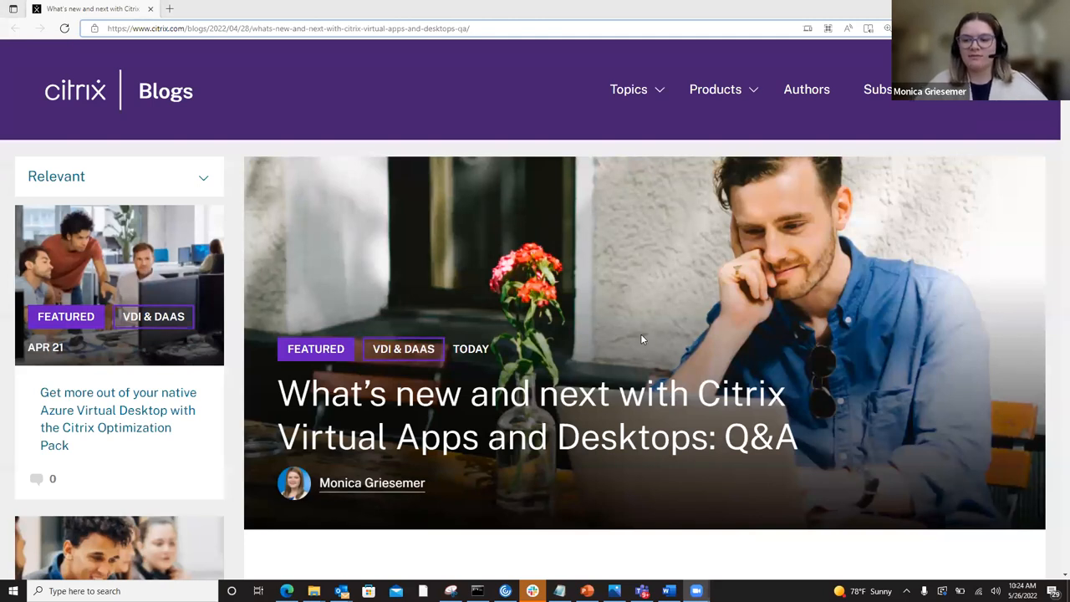
Step: Scroll past the introduction and category list to the first LTSR 2203 cumulative update question
scroll("down", 3)
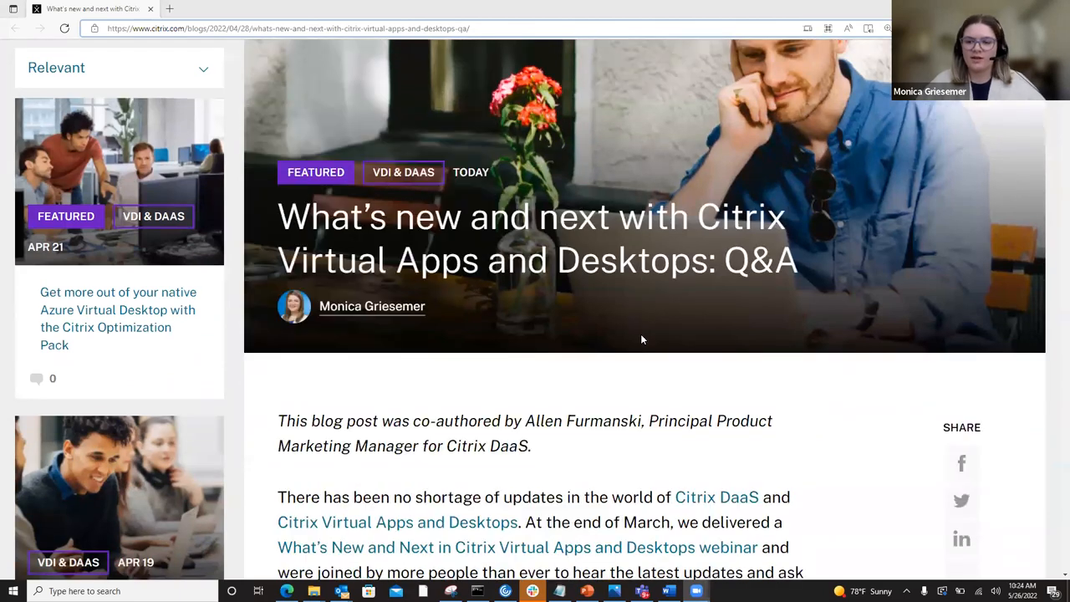
scroll("down", 3)
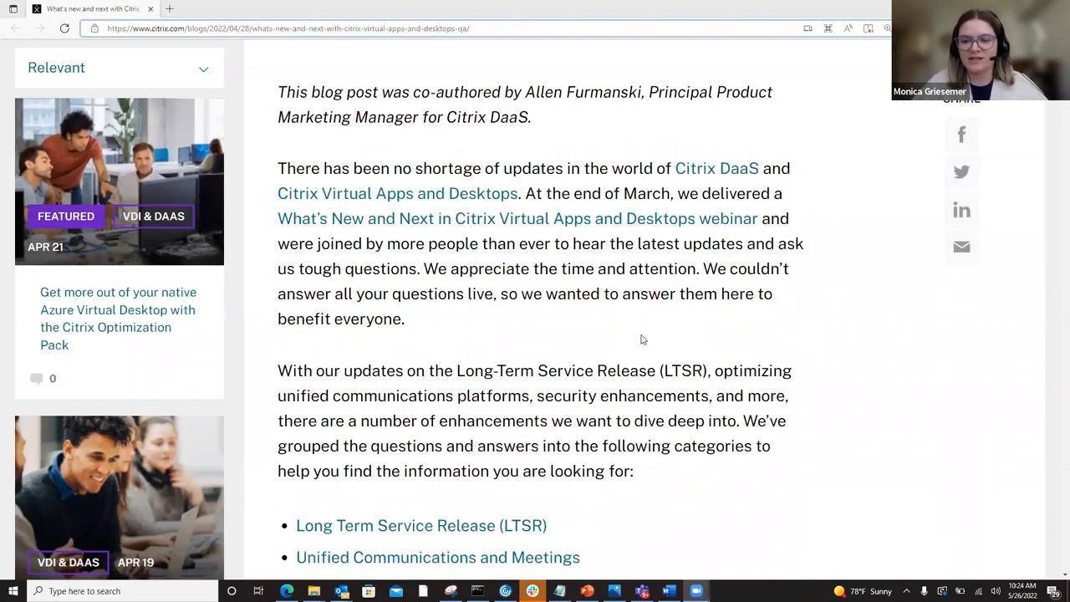
scroll("down", 3)
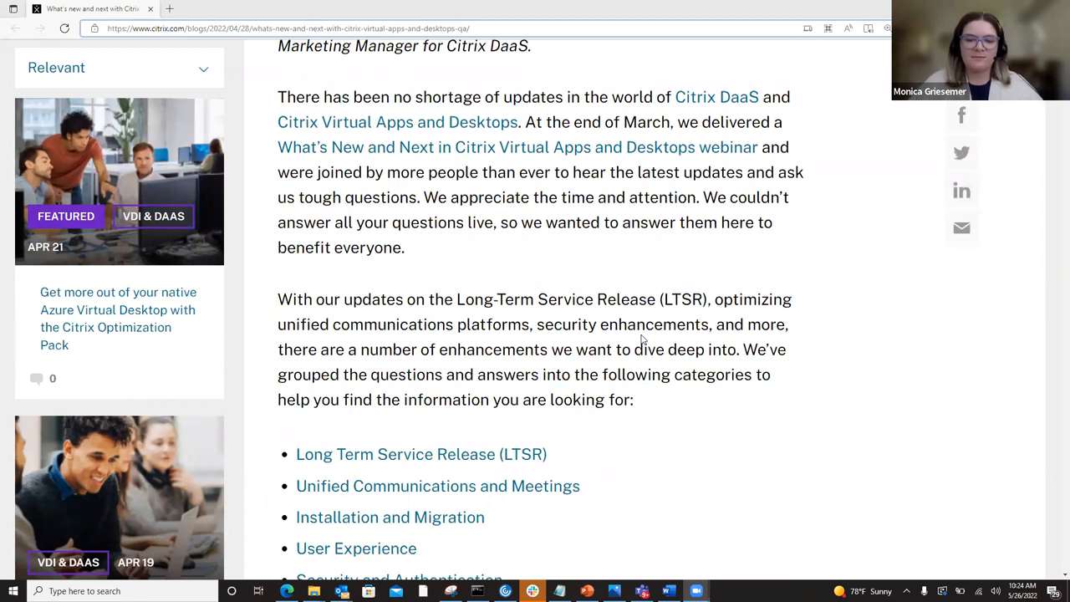
scroll("down", 3)
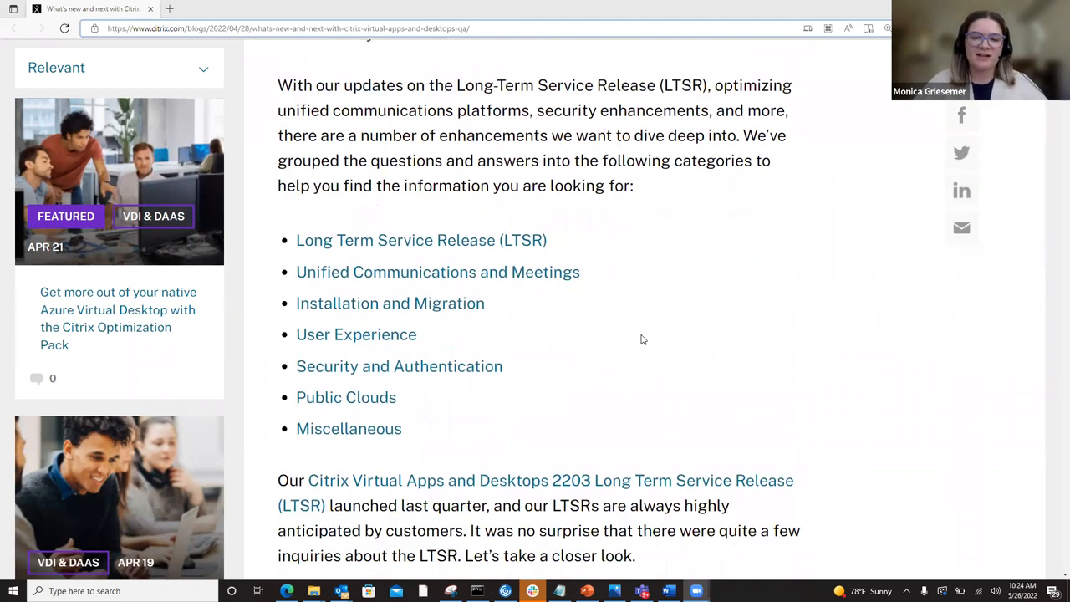
scroll("down", 3)
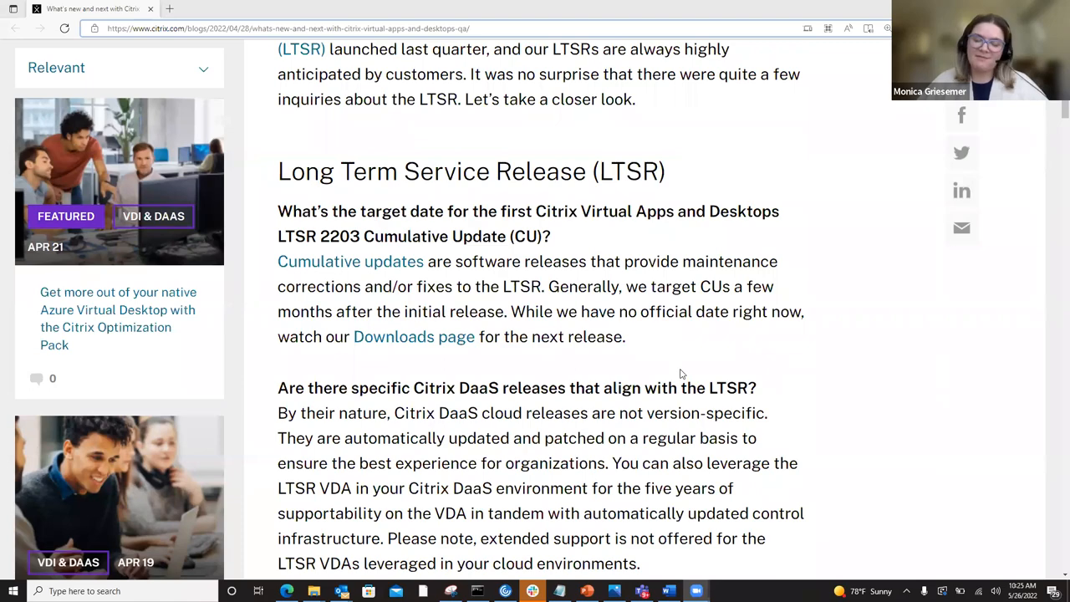
Step: Scroll through the LTSR and Unified Communications questions, then back toward the post's headline
scroll("down", 3)
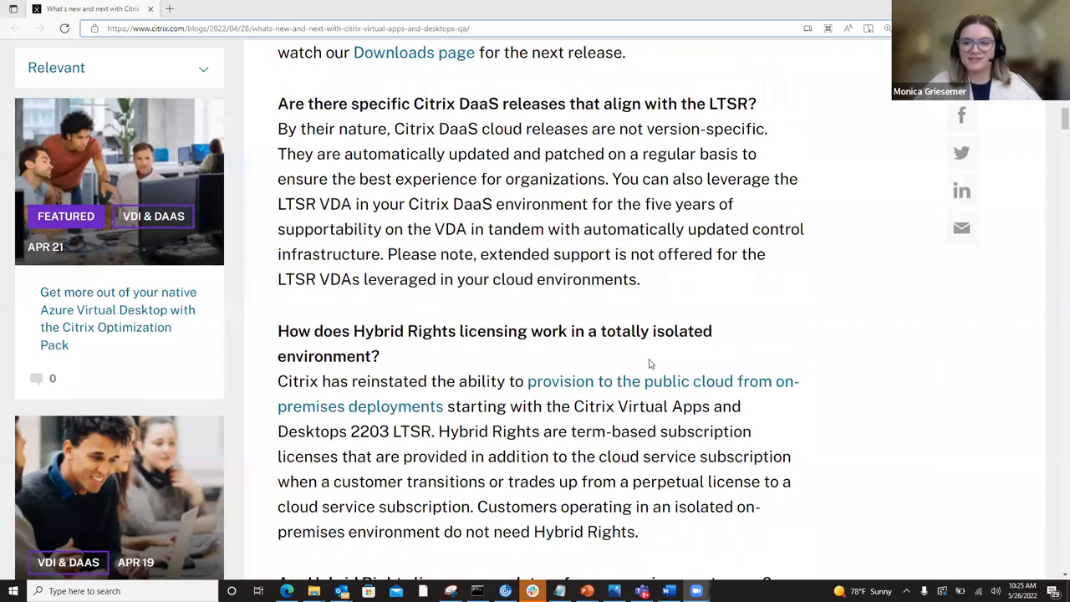
scroll("down", 3)
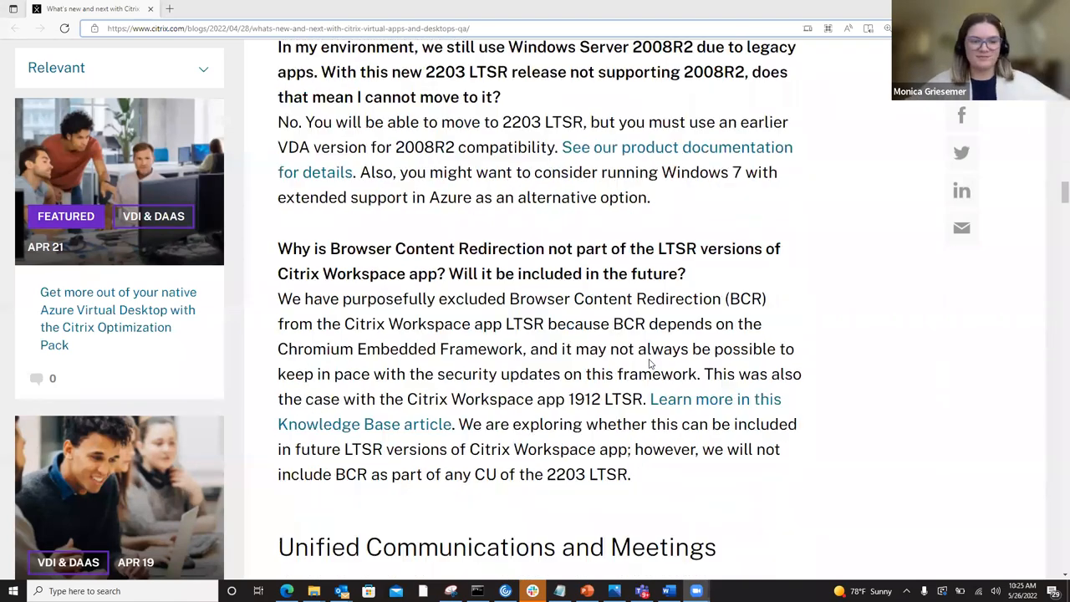
scroll("down", 3)
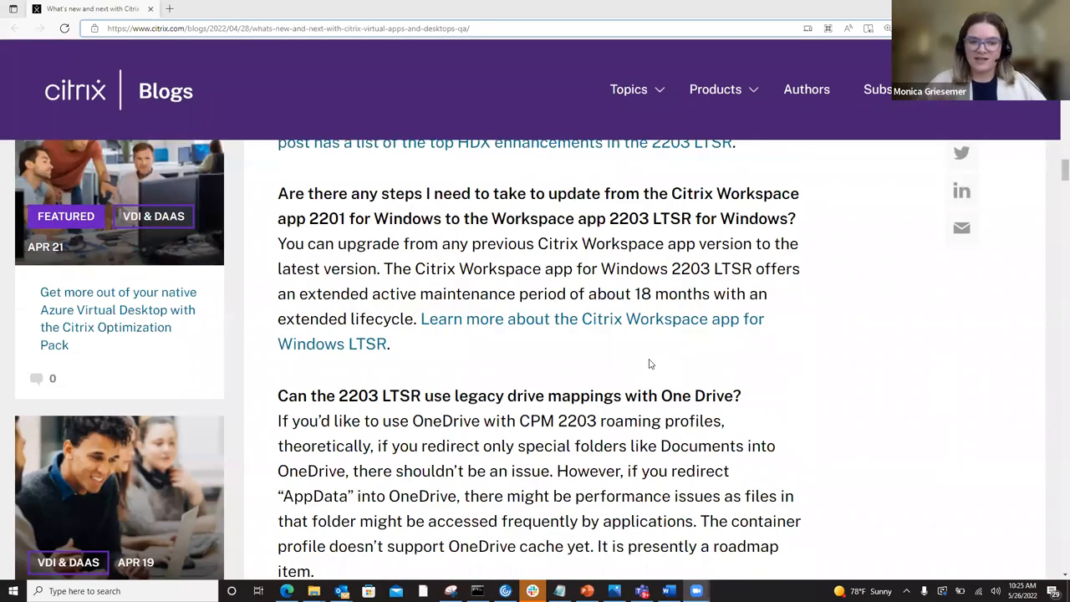
scroll("up", 3)
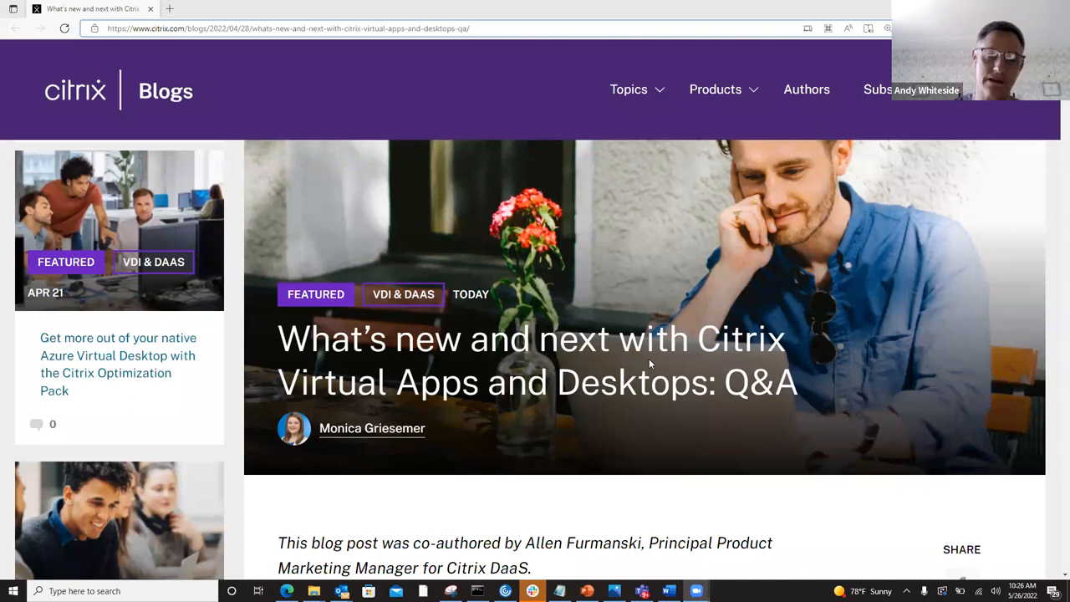
mouse_move(527, 500)
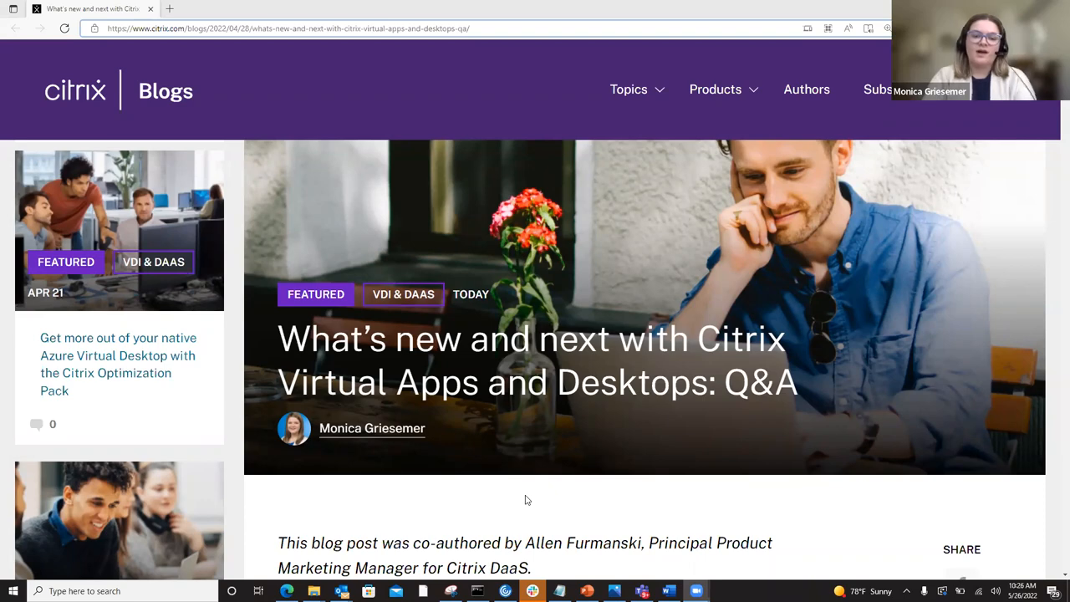
Step: Scroll down through the Security and Public Clouds answers of the Q&A post
scroll("down", 3)
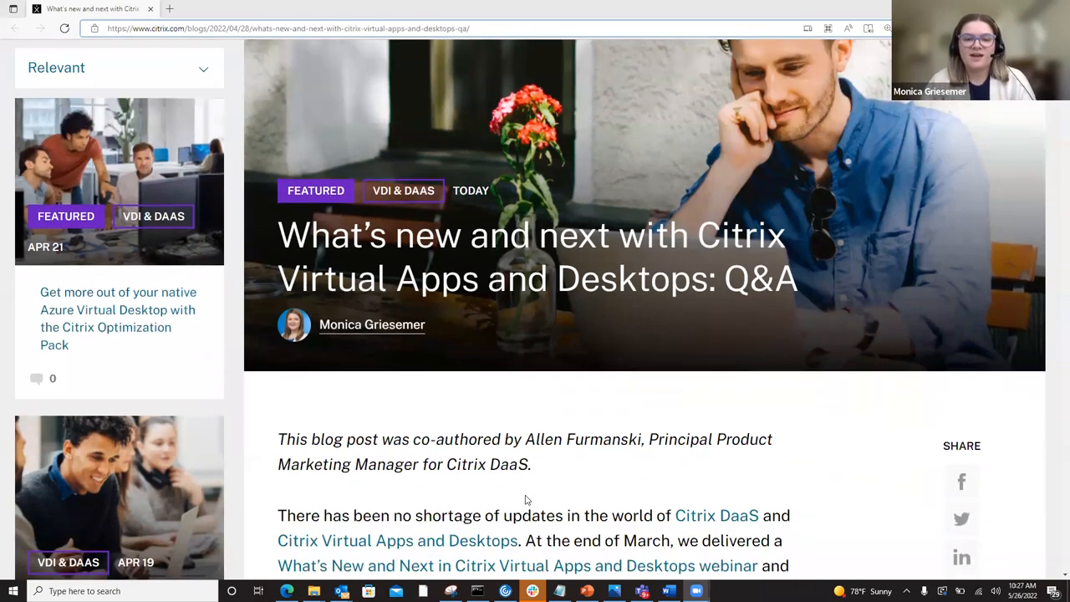
scroll("down", 3)
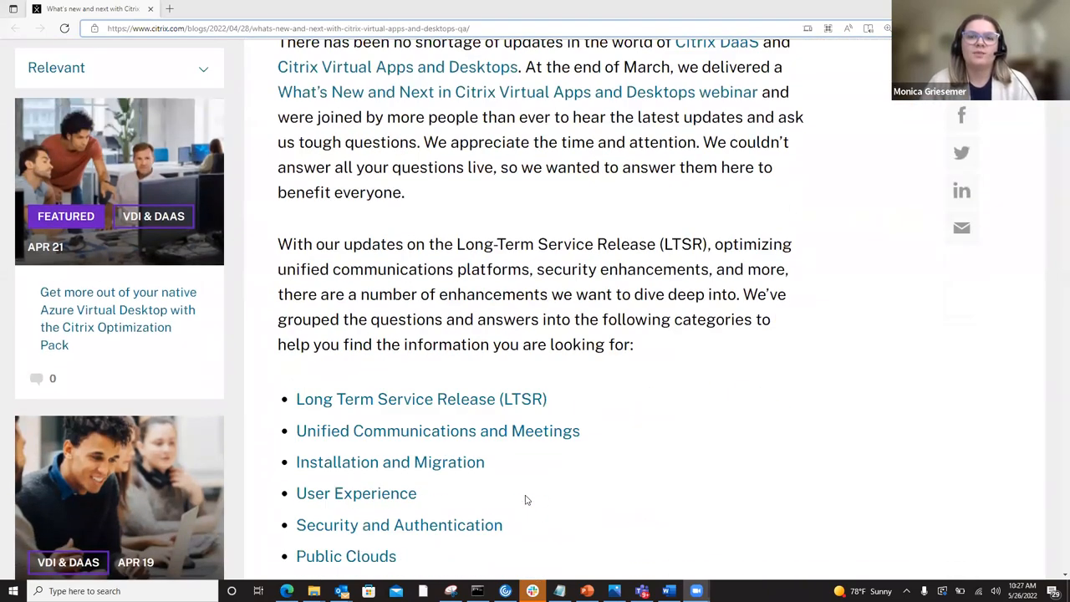
scroll("down", 3)
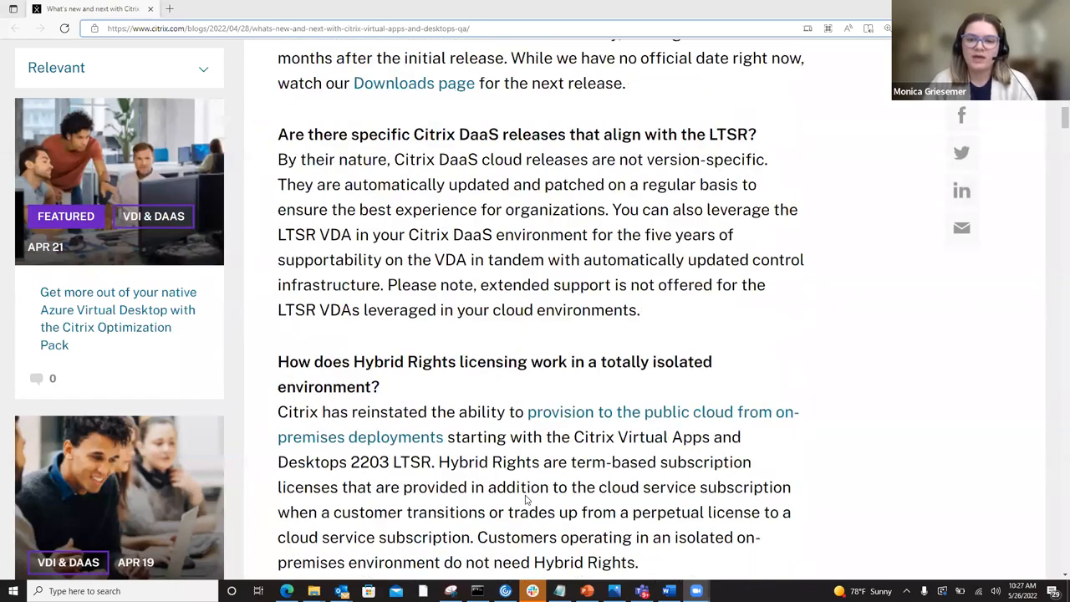
scroll("down", 3)
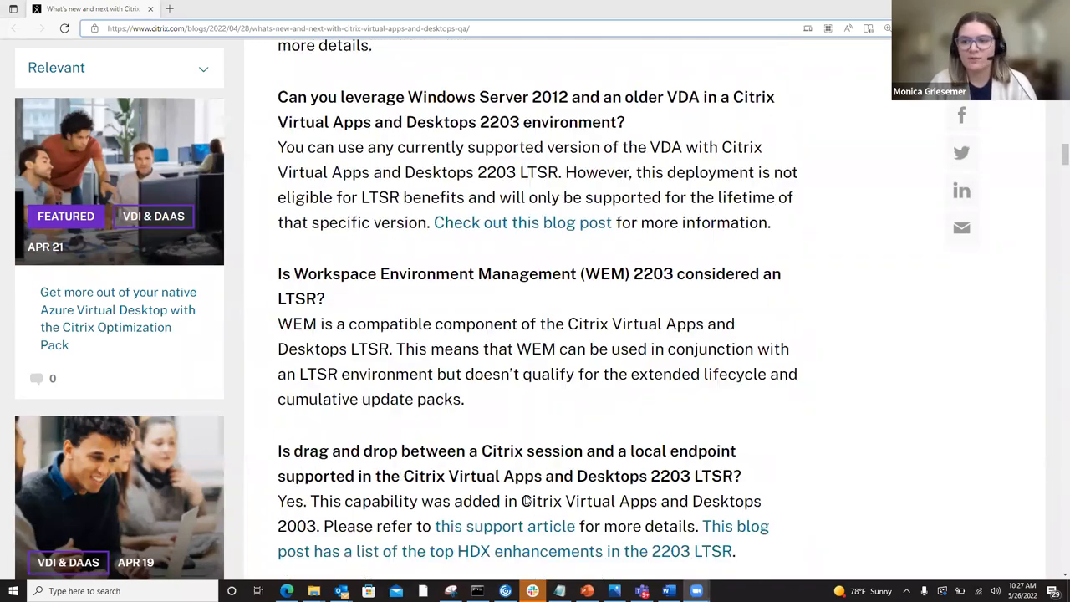
scroll("down", 3)
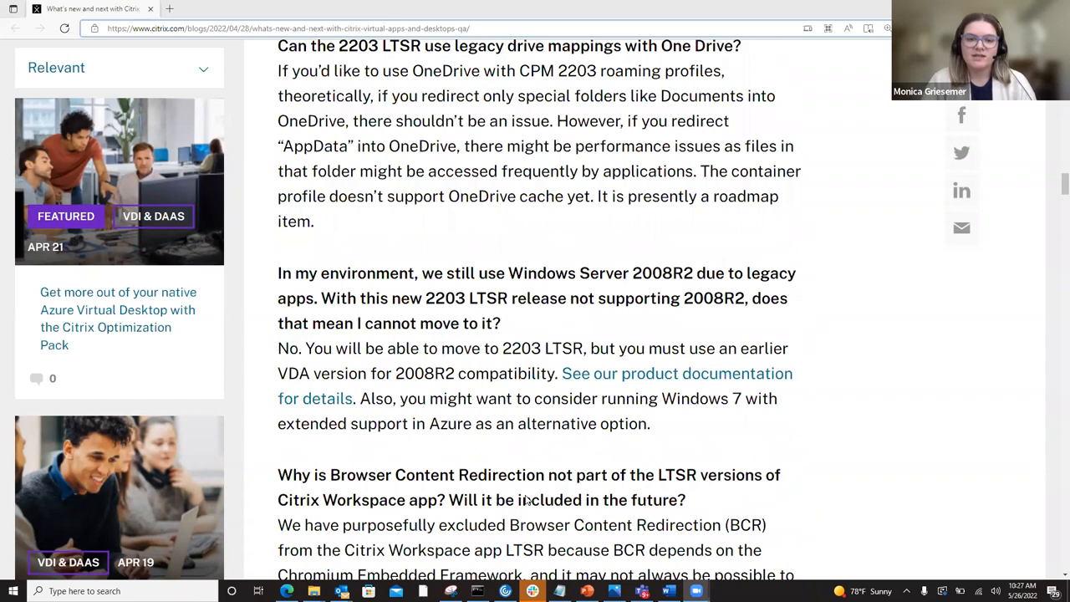
scroll("up", 3)
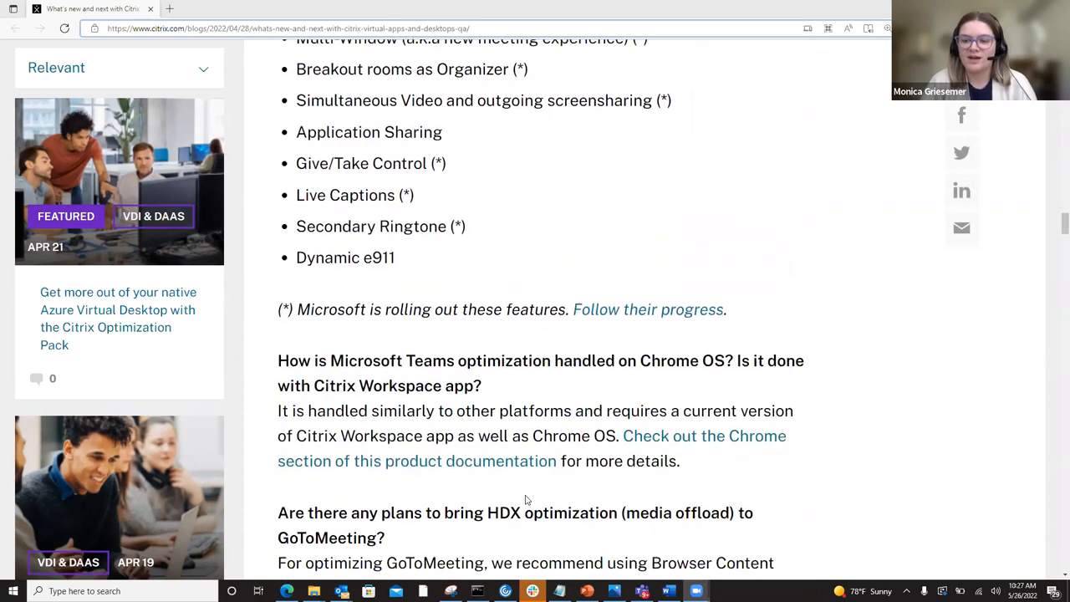
scroll("down", 3)
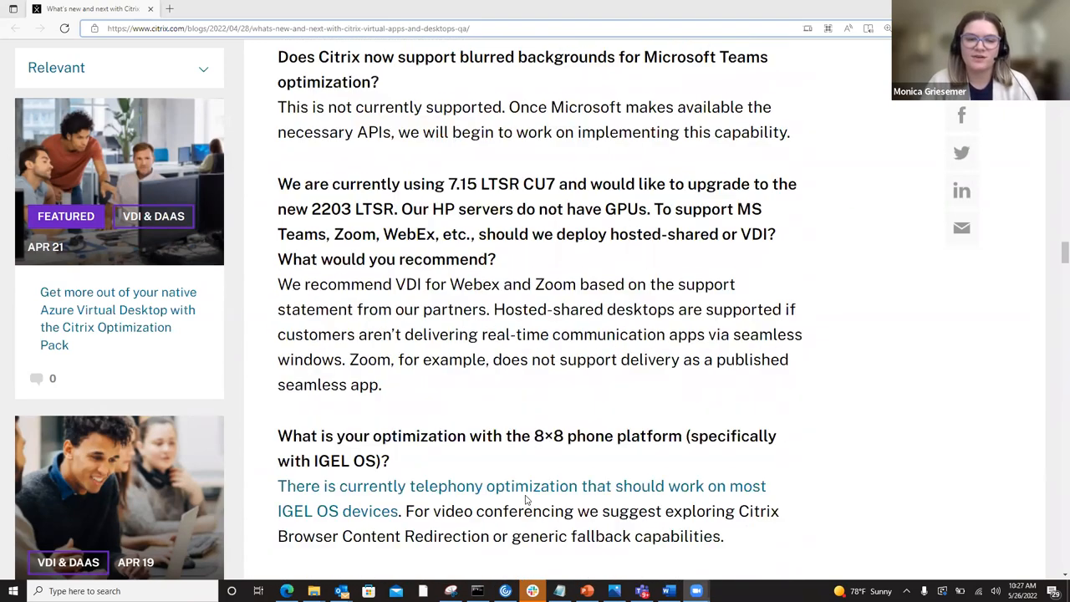
scroll("down", 3)
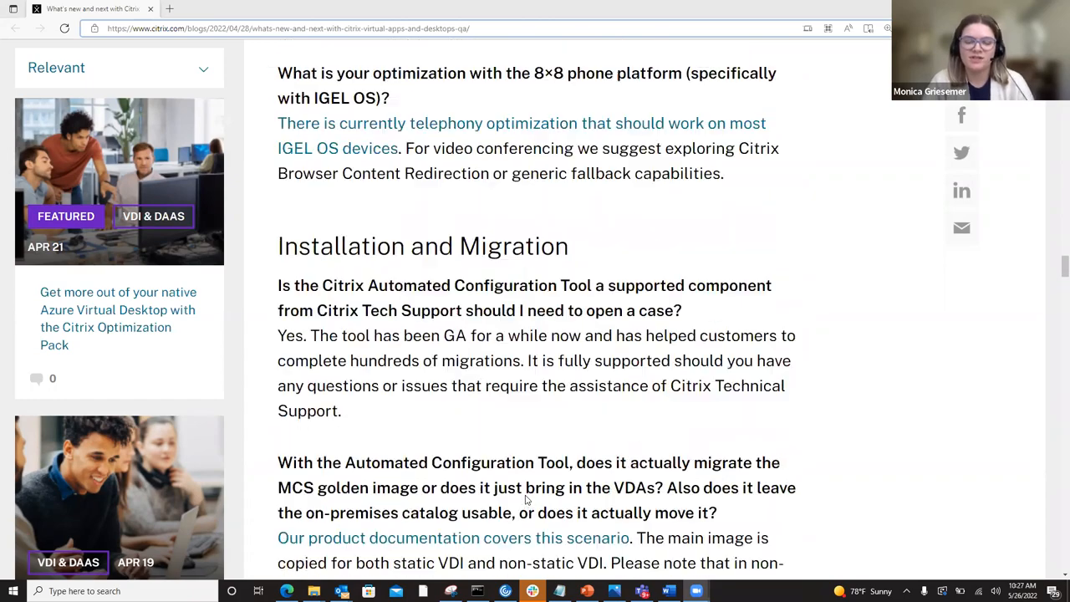
scroll("down", 3)
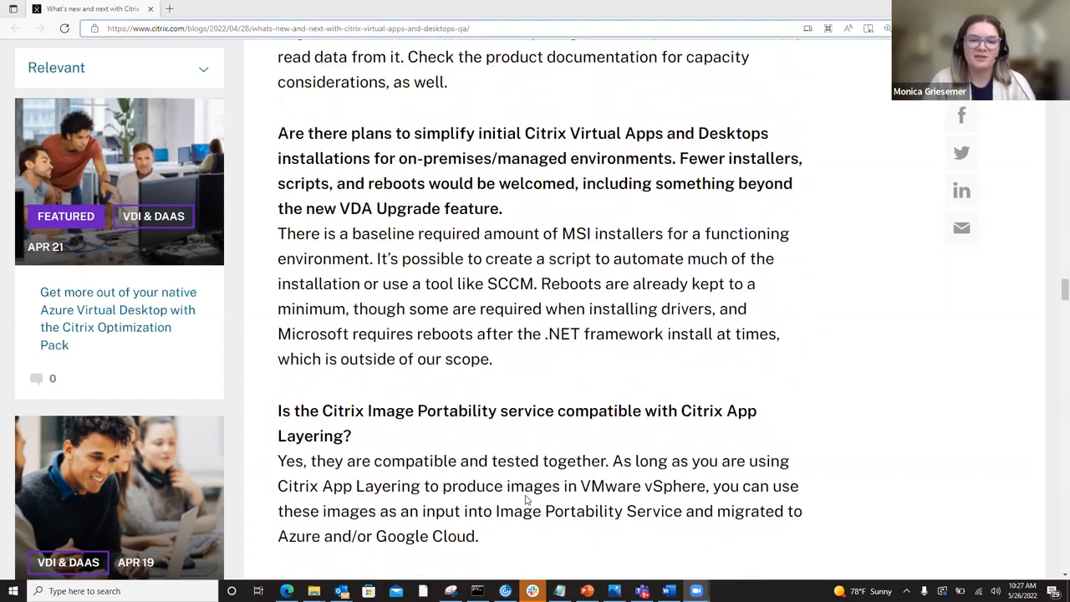
Step: Continue down into the Miscellaneous section to the App Layering and service continuity questions
scroll("down", 3)
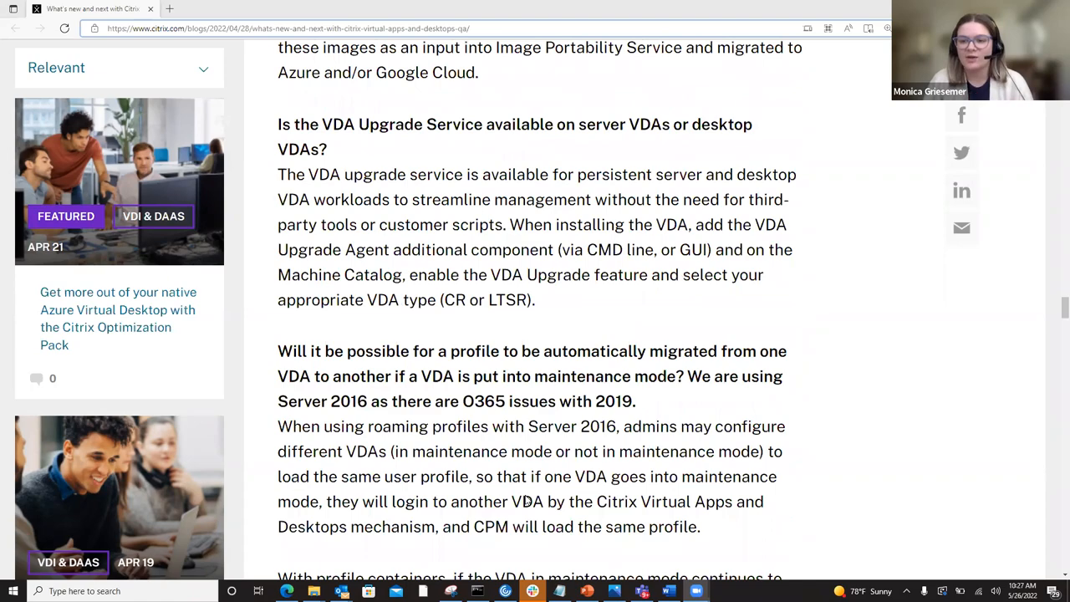
scroll("down", 3)
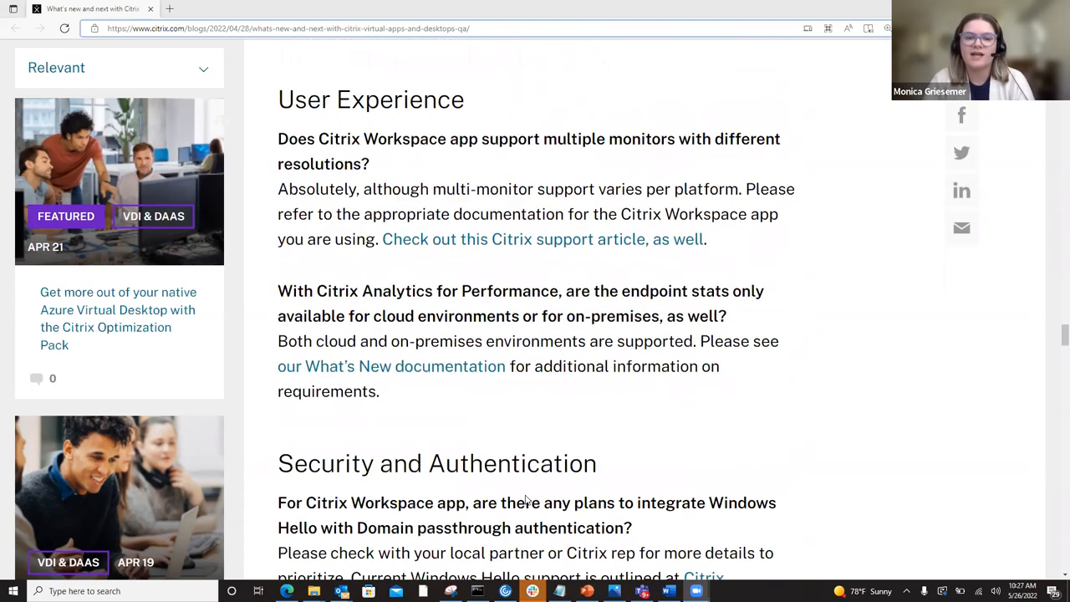
scroll("down", 3)
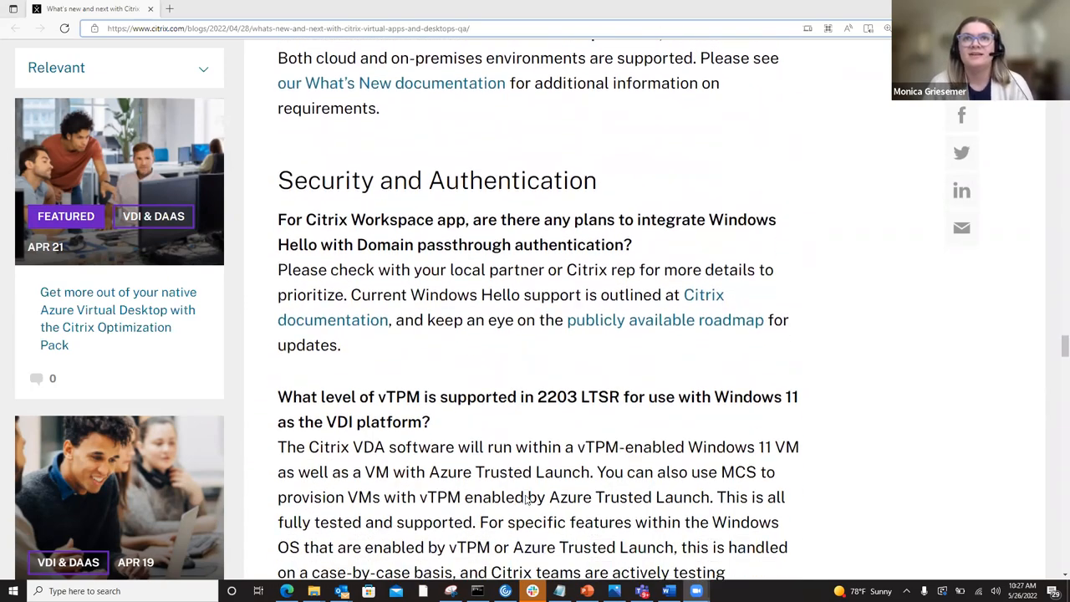
scroll("down", 3)
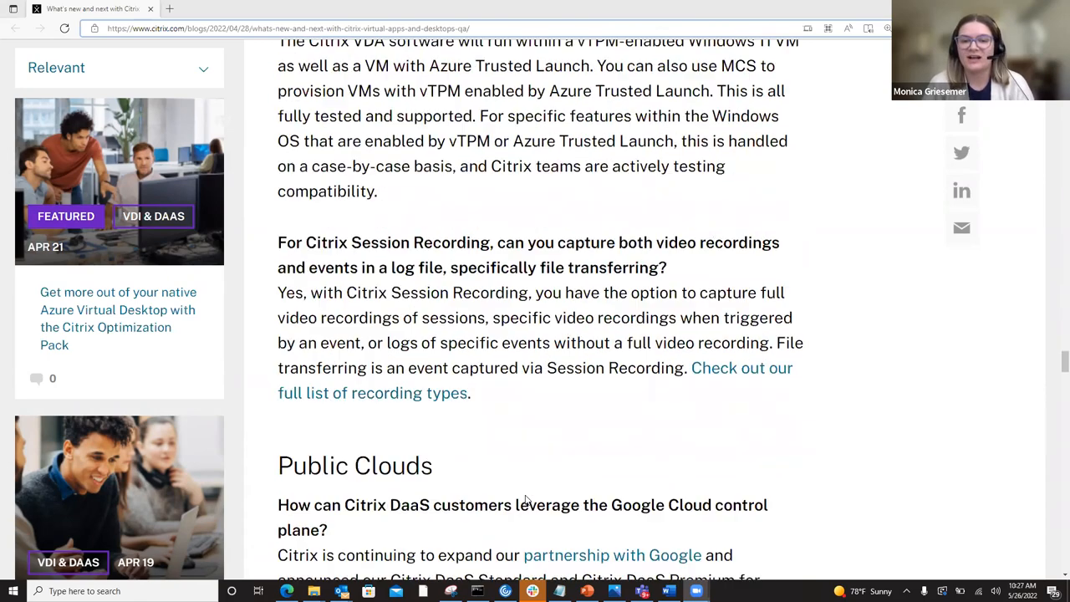
scroll("down", 3)
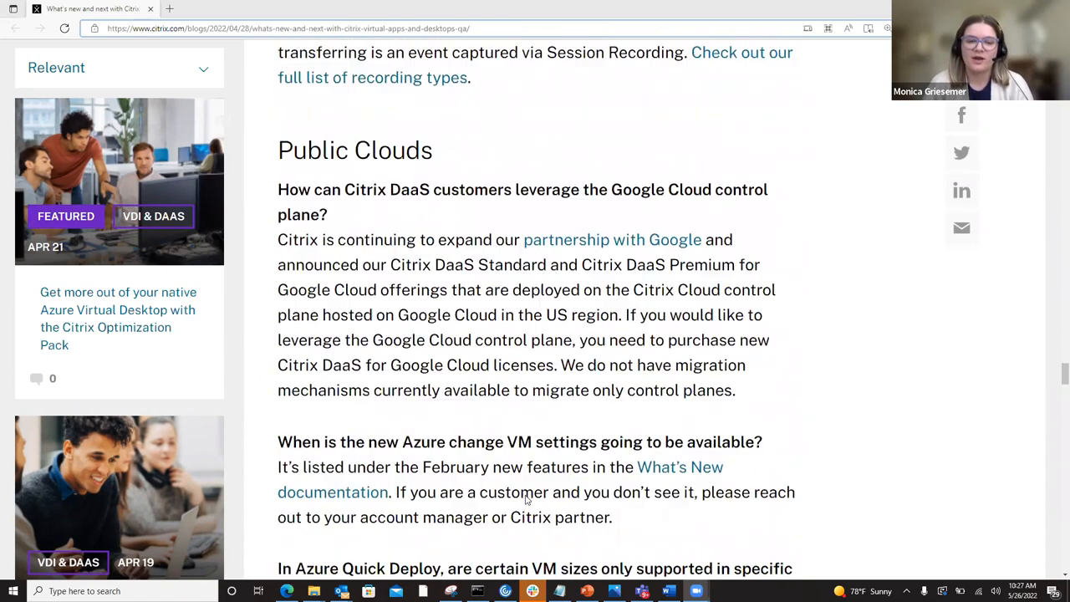
scroll("down", 3)
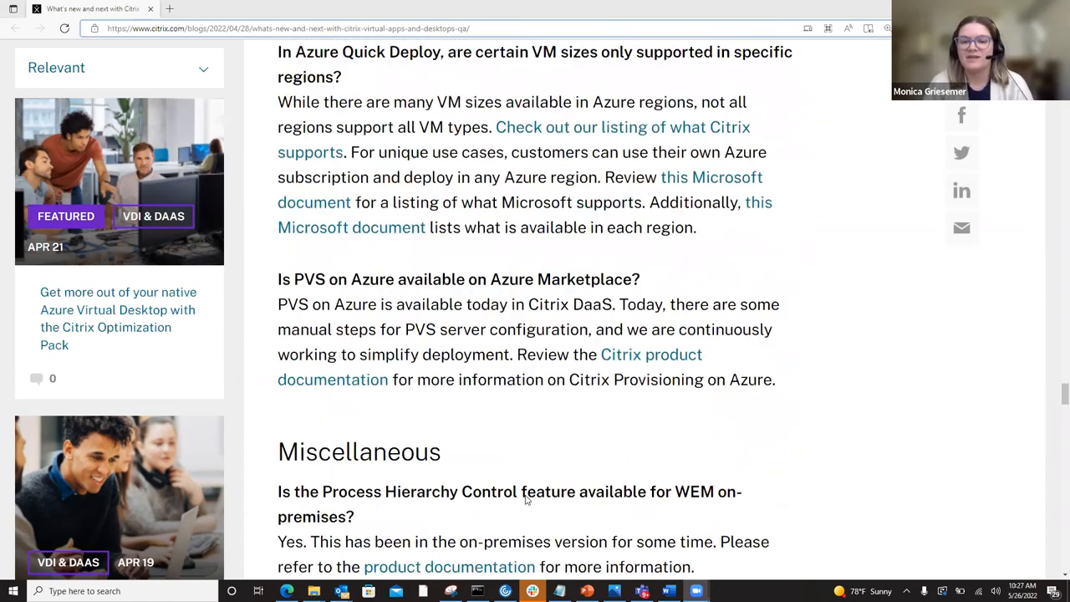
scroll("down", 3)
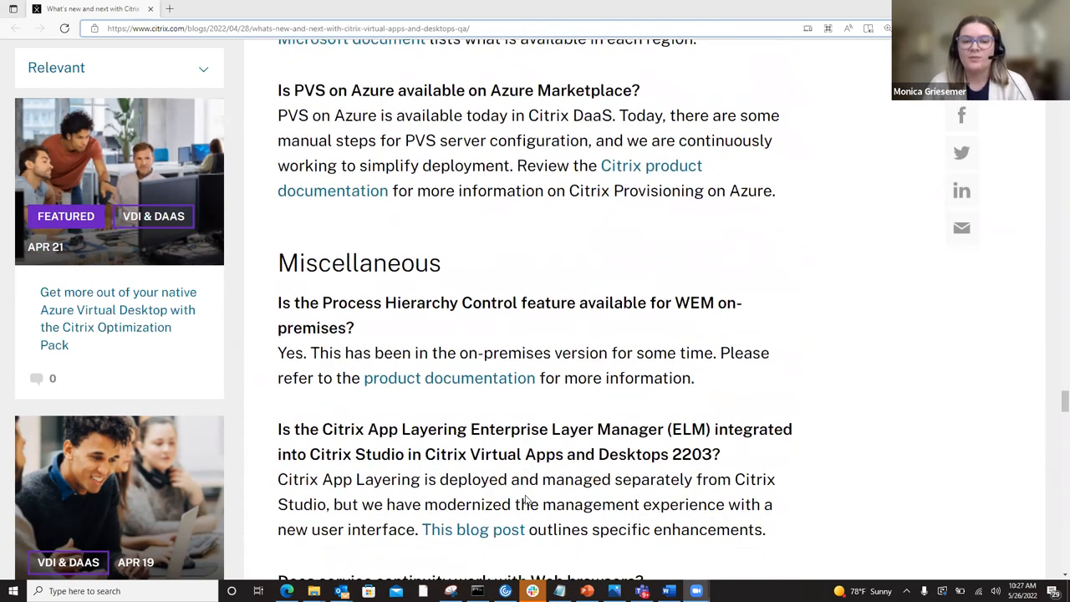
scroll("down", 3)
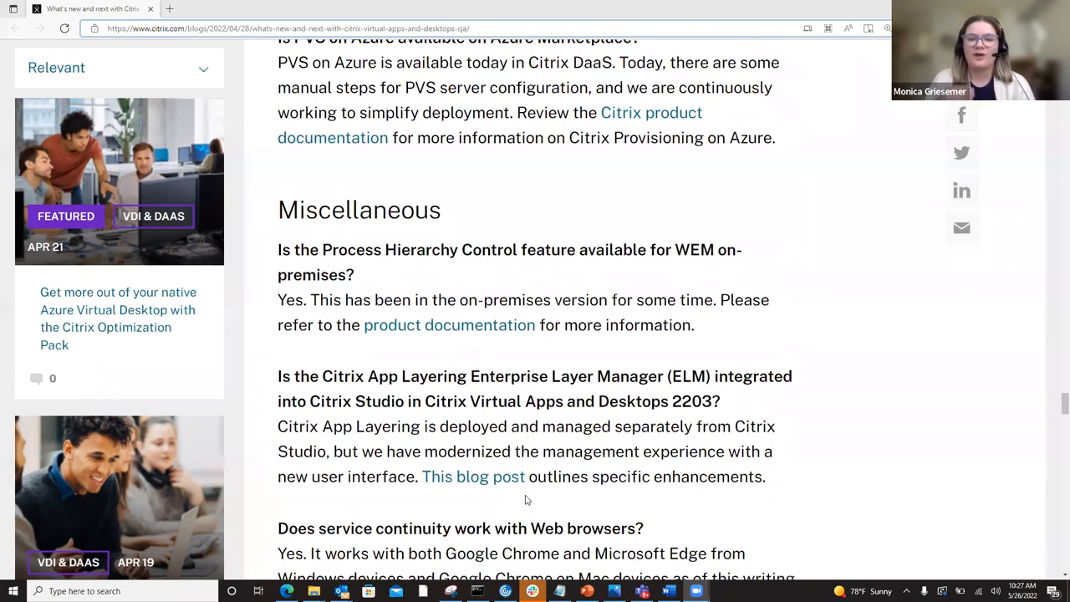
scroll("down", 3)
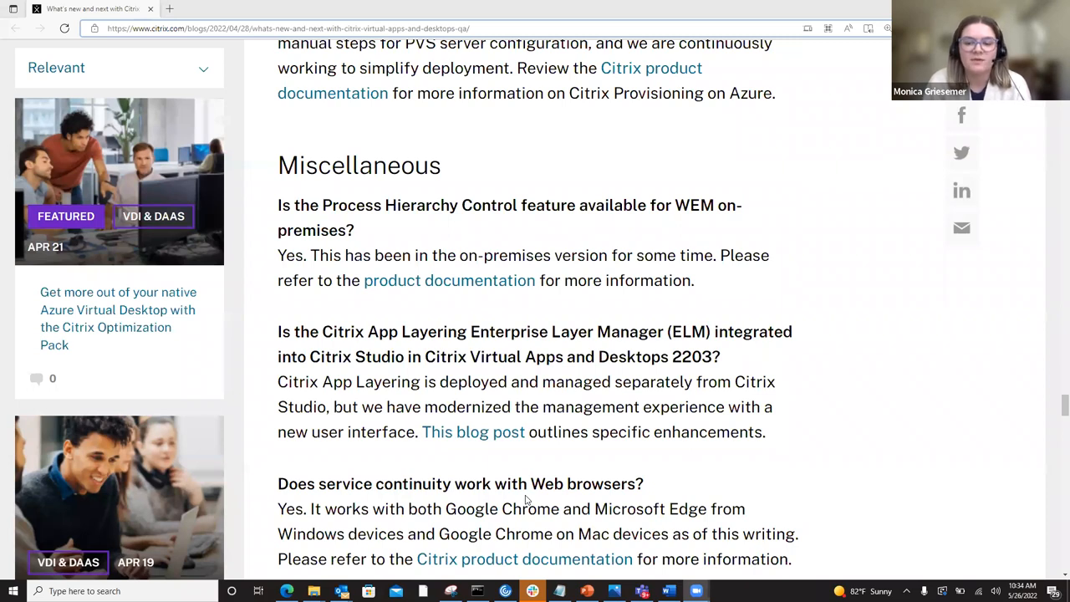
Step: Scroll past the service continuity answer to the health check versus probing and ITSM Adapter questions
scroll("down", 3)
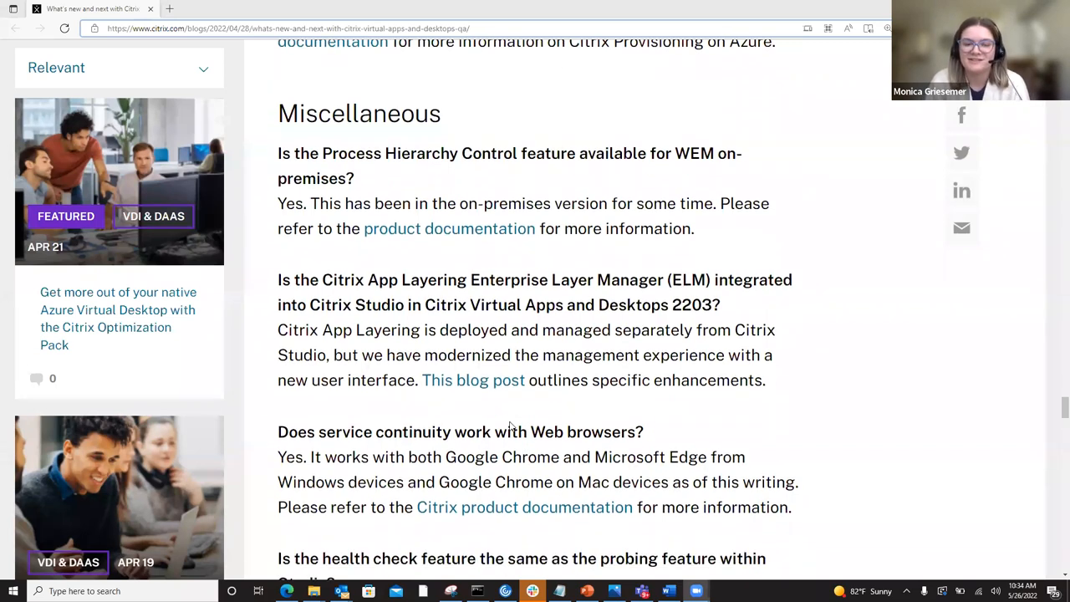
scroll("down", 3)
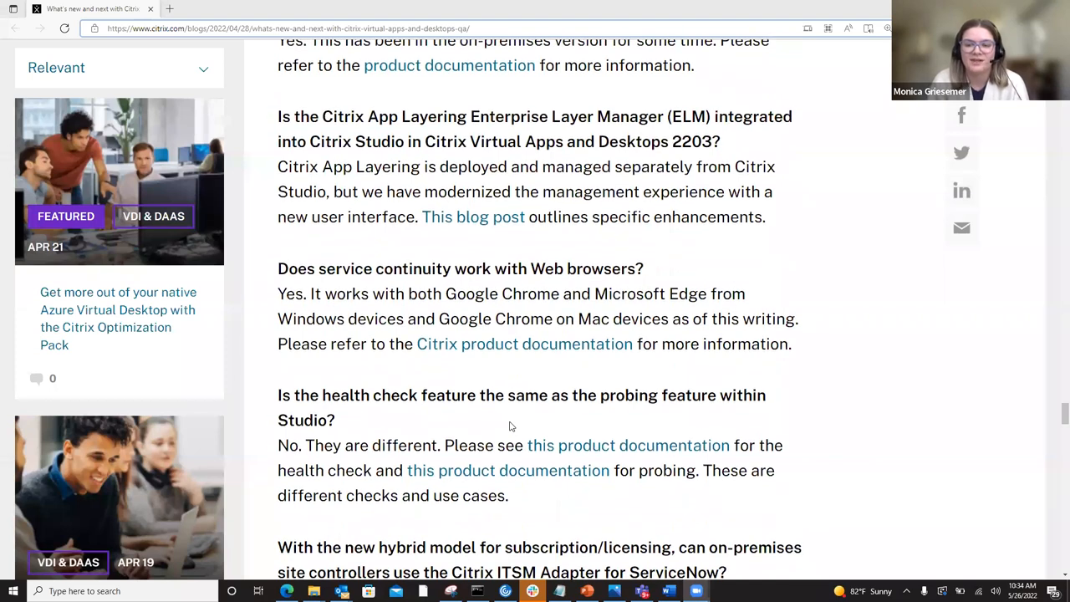
scroll("down", 3)
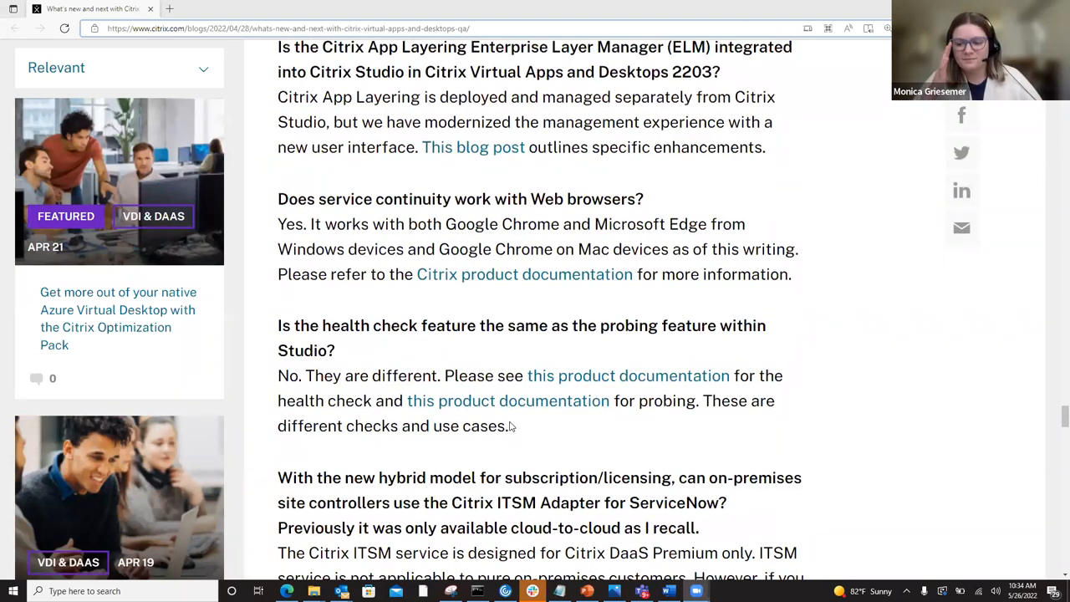
scroll("up", 3)
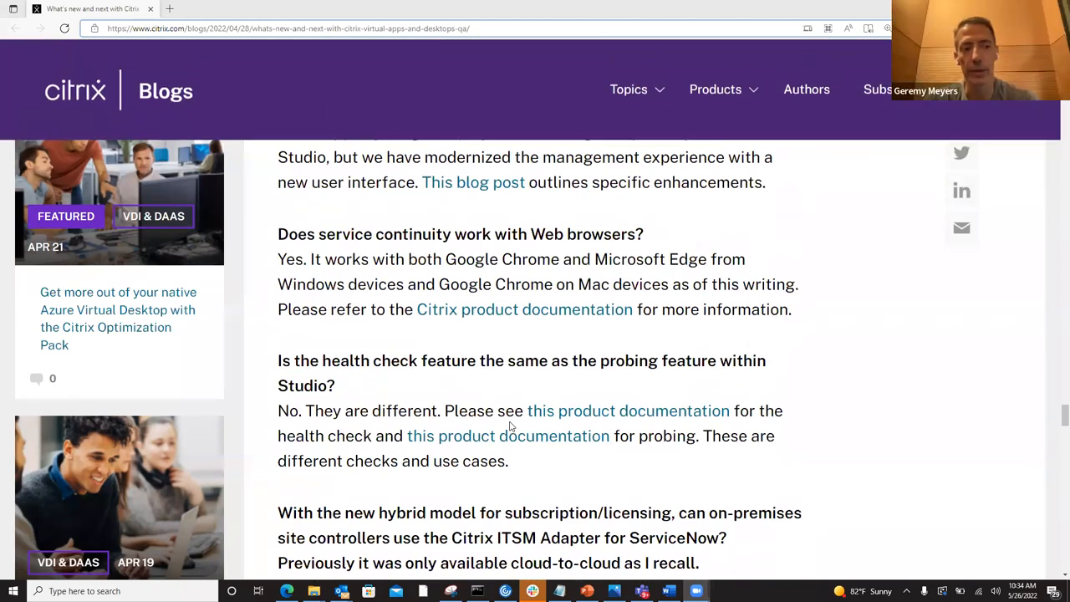
scroll("up", 3)
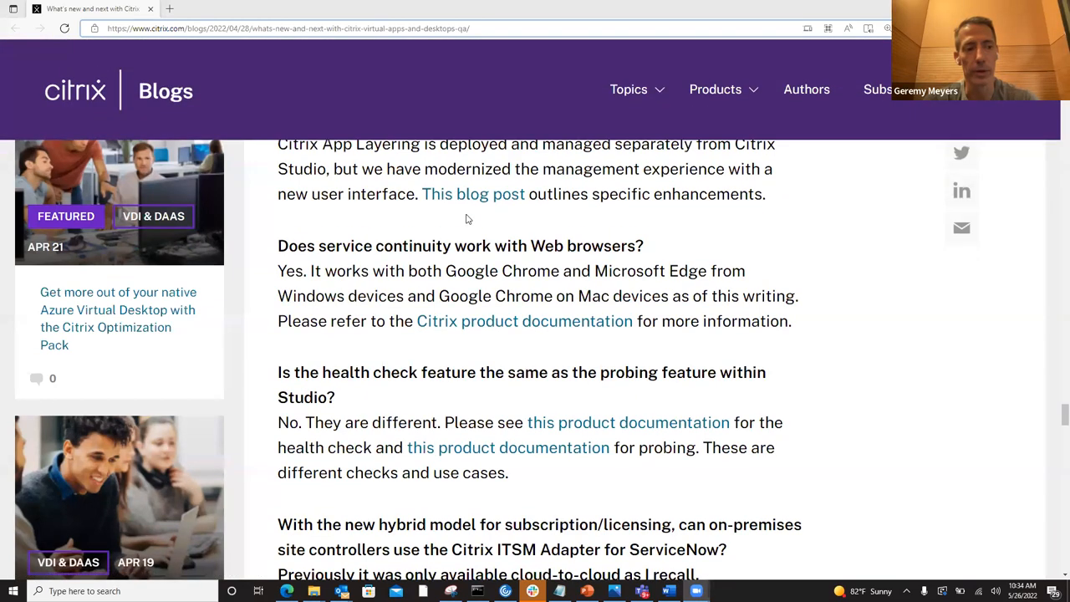
scroll("up", 3)
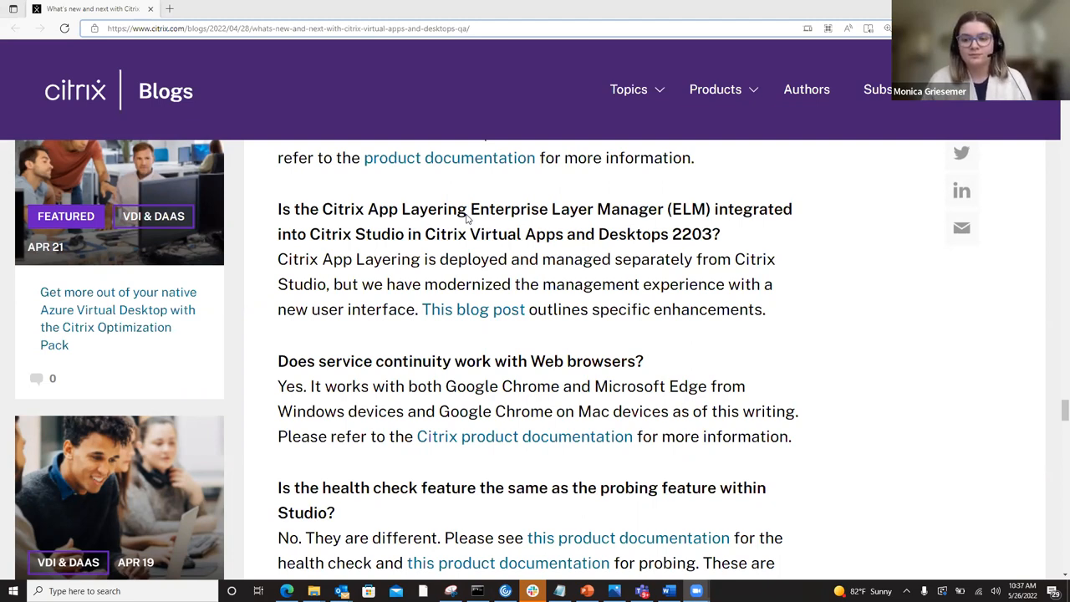
scroll("down", 3)
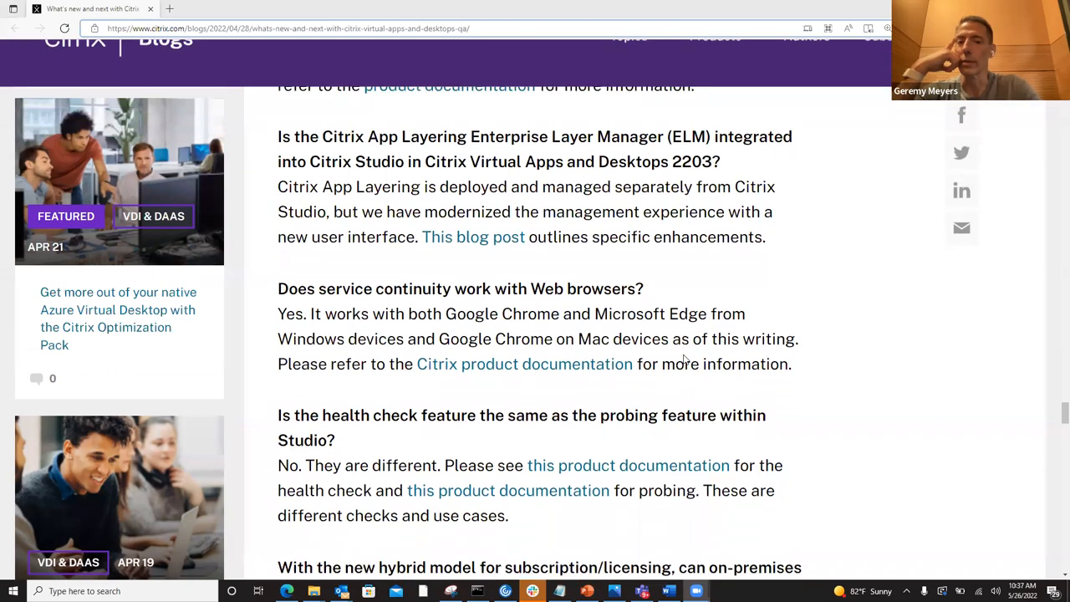
Step: Skim down to the closing disclaimer, then return to the health check and ITSM Adapter questions
scroll("down", 3)
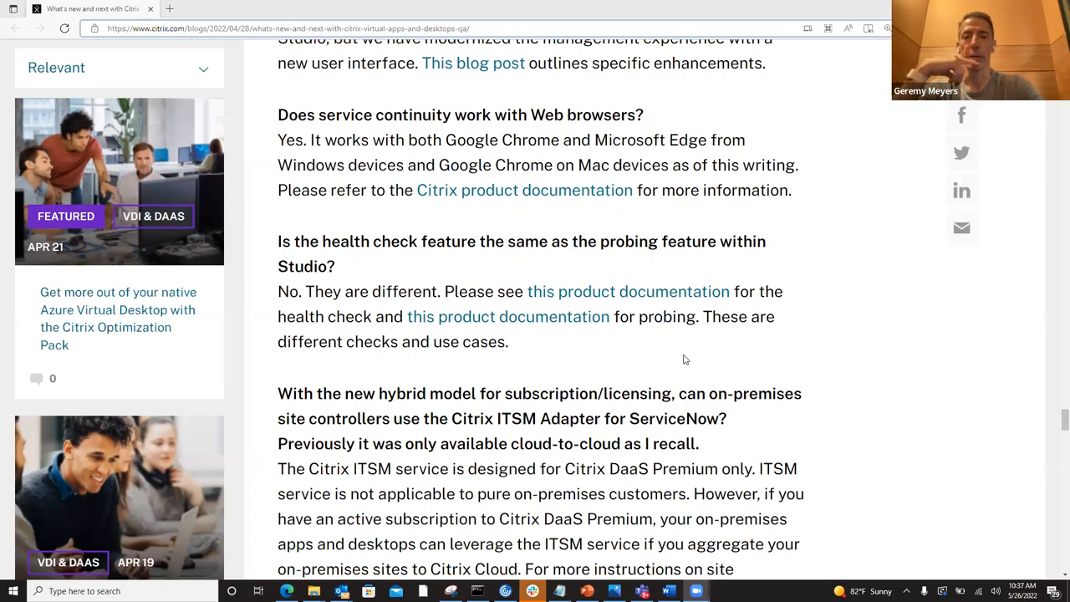
scroll("down", 3)
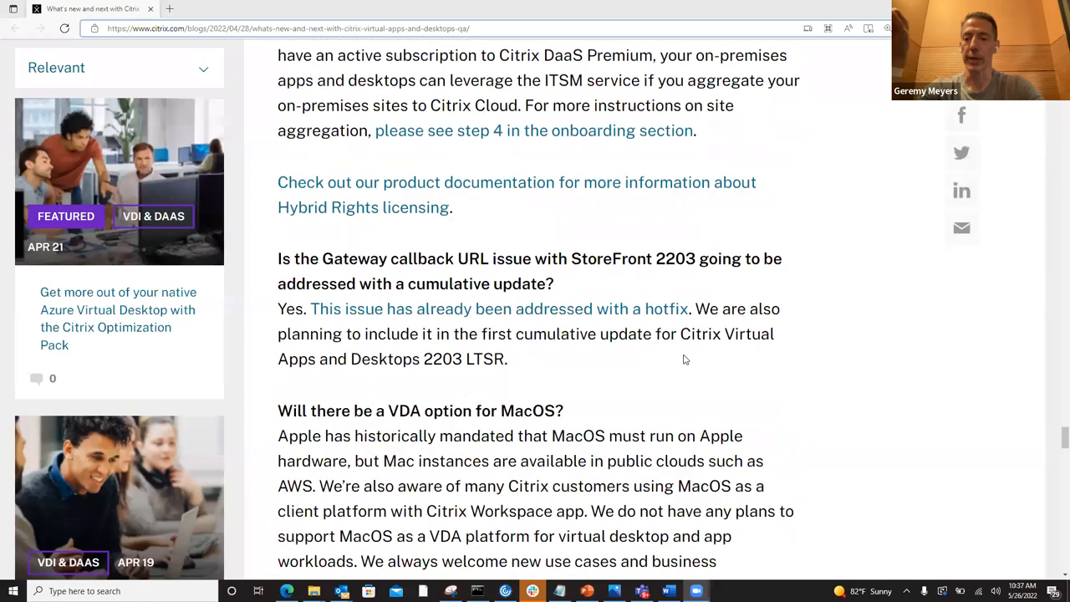
scroll("down", 3)
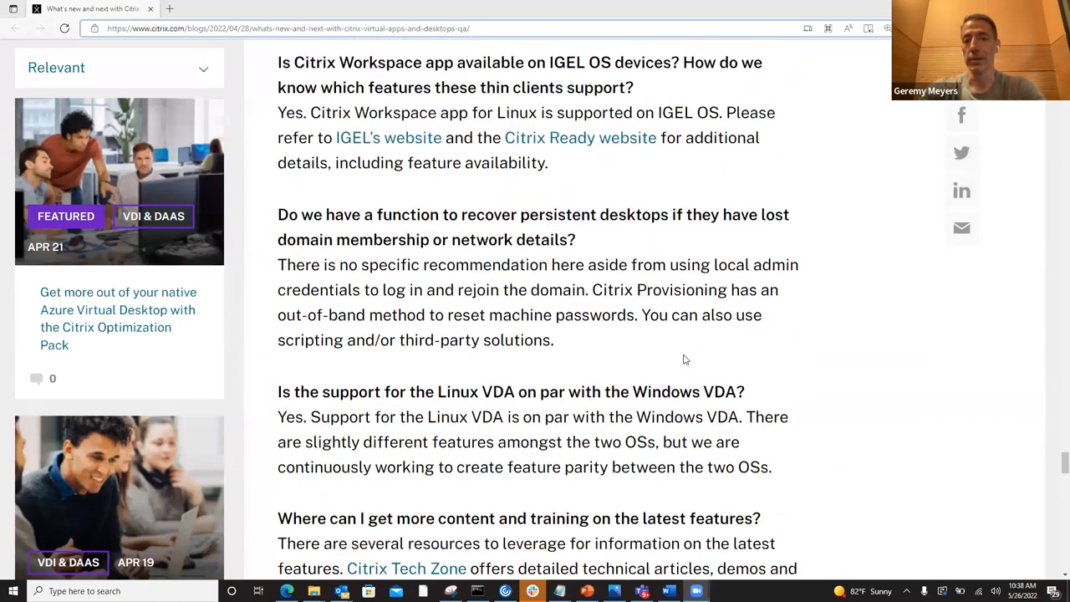
scroll("down", 3)
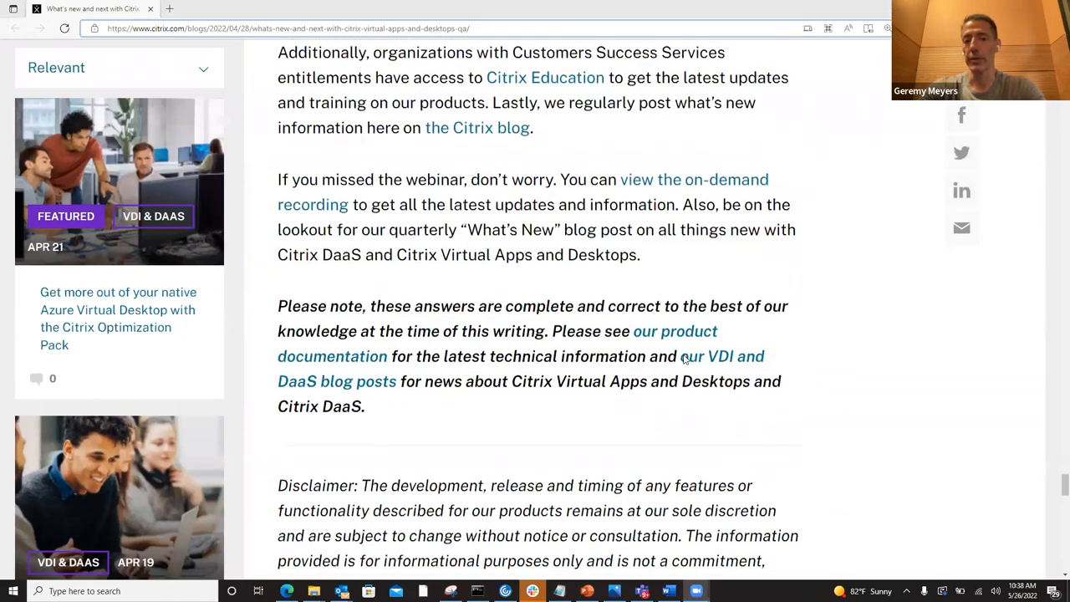
scroll("up", 3)
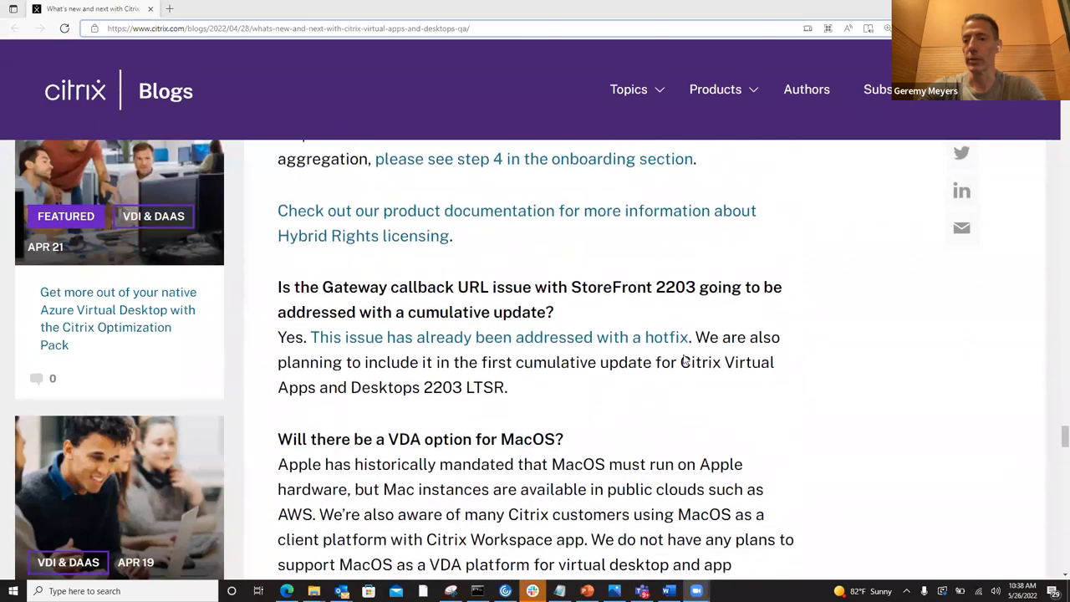
scroll("up", 3)
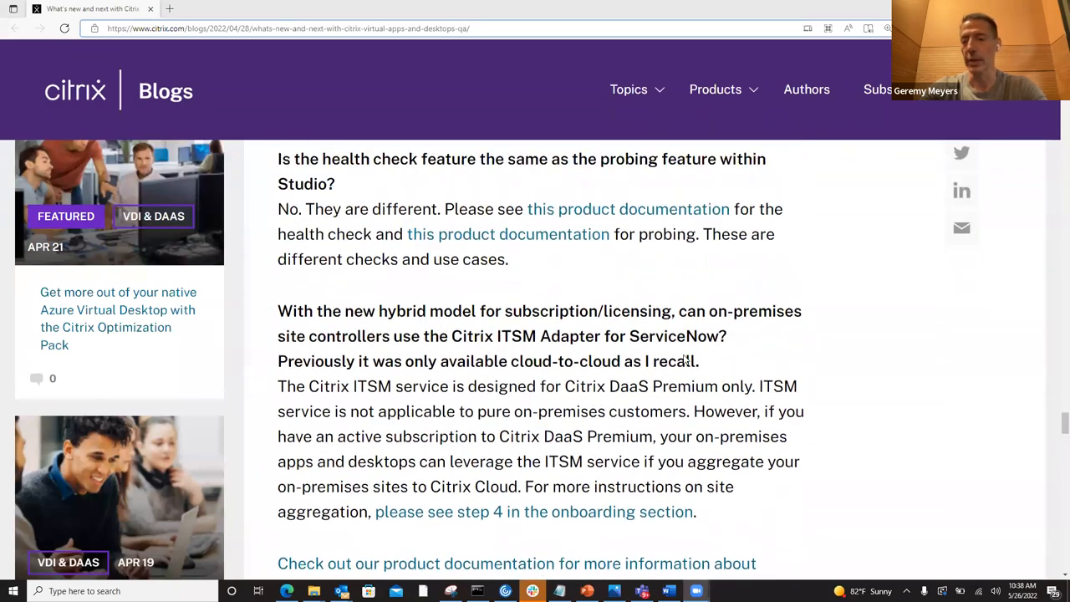
scroll("up", 3)
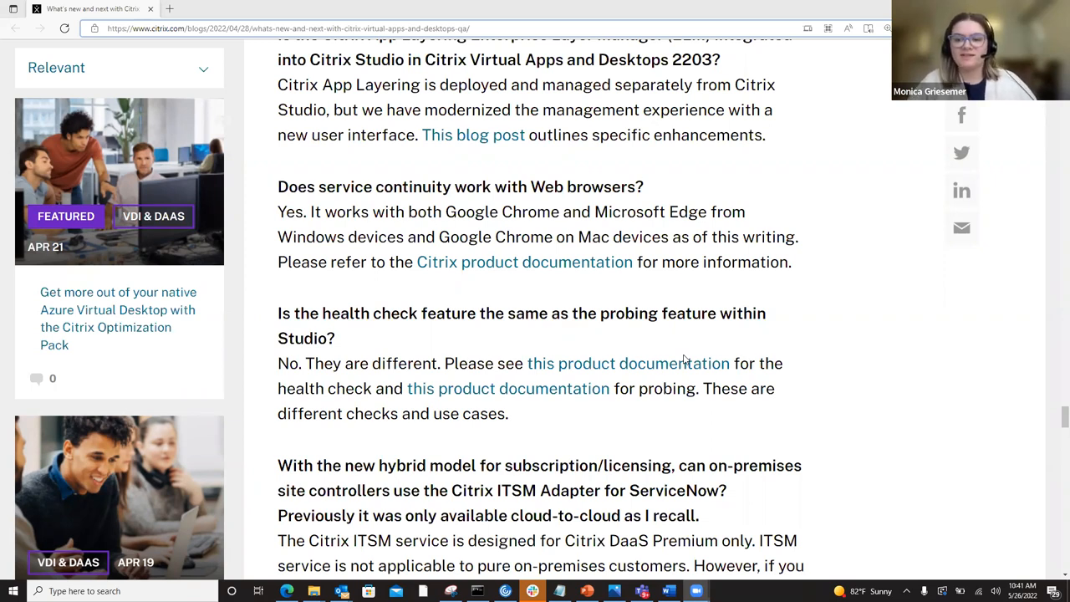
Step: Scroll to the full ITSM Adapter for ServiceNow answer and Hybrid Rights licensing link
scroll("down", 3)
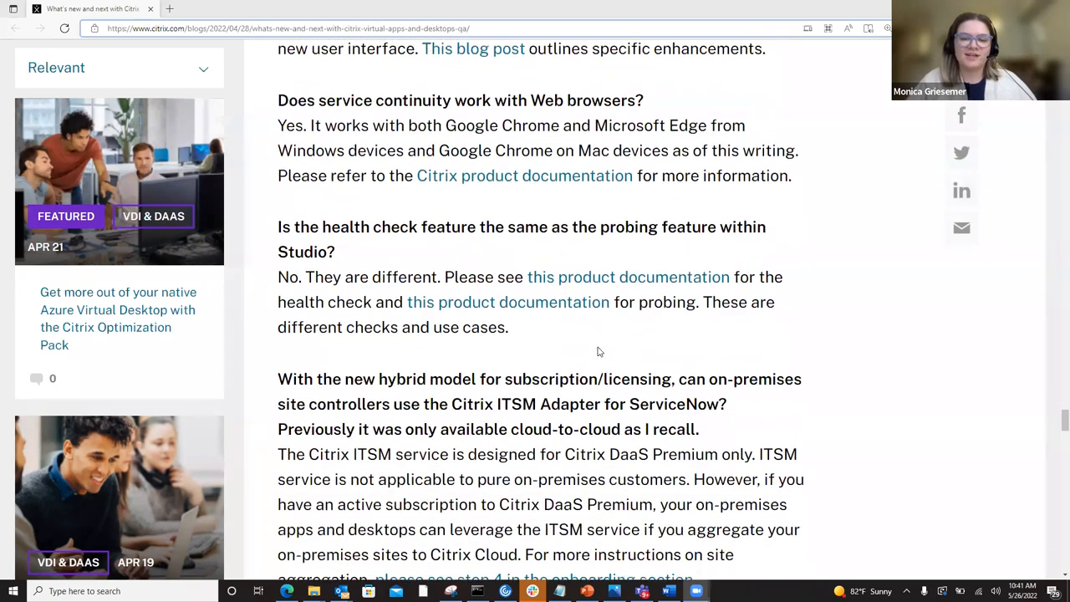
scroll("down", 3)
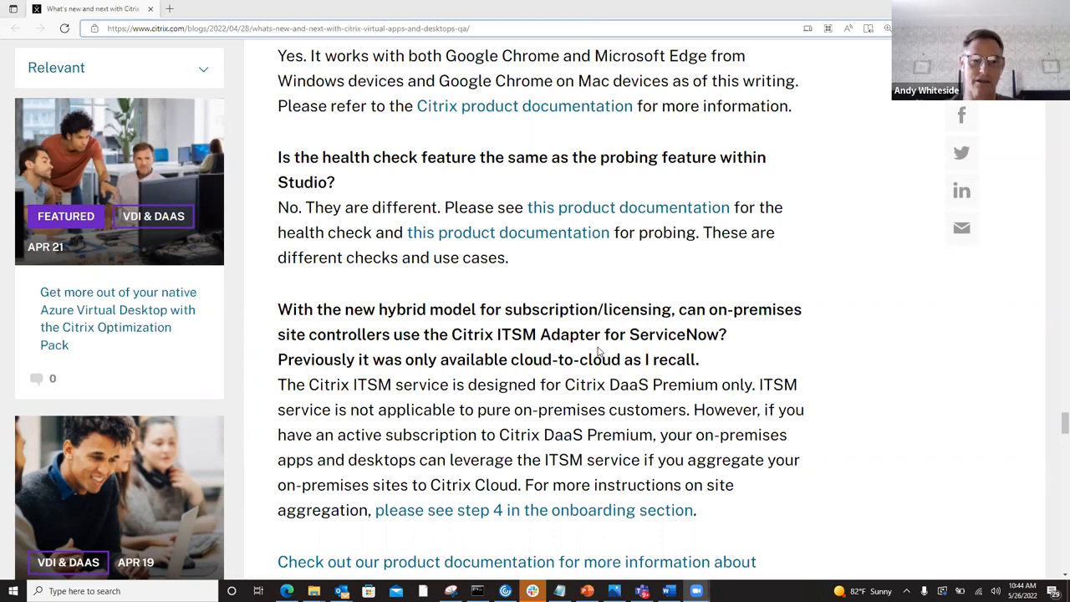
mouse_move(615, 284)
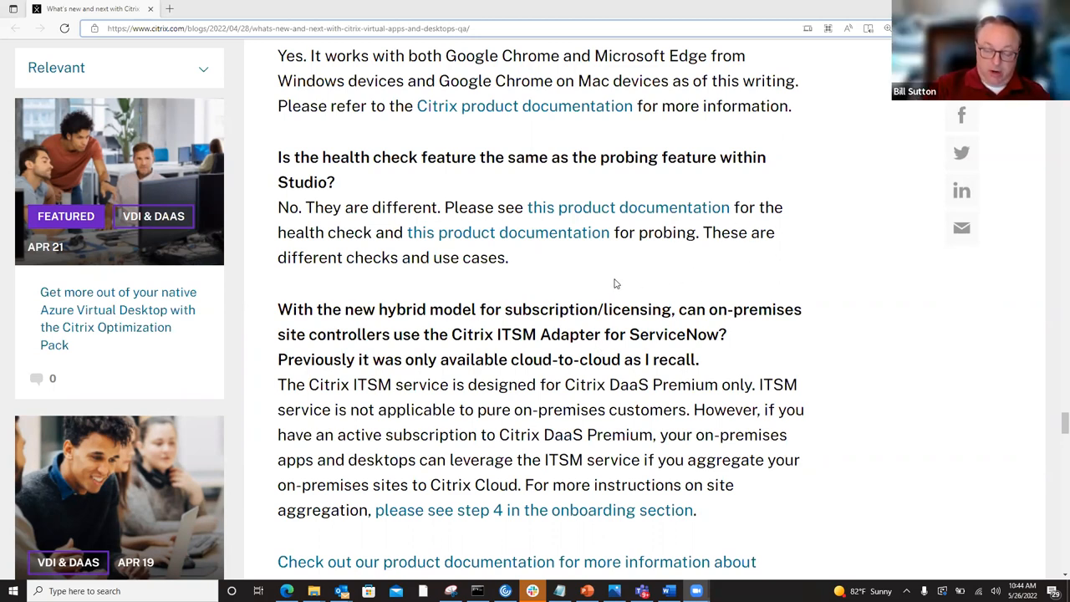
scroll("down", 3)
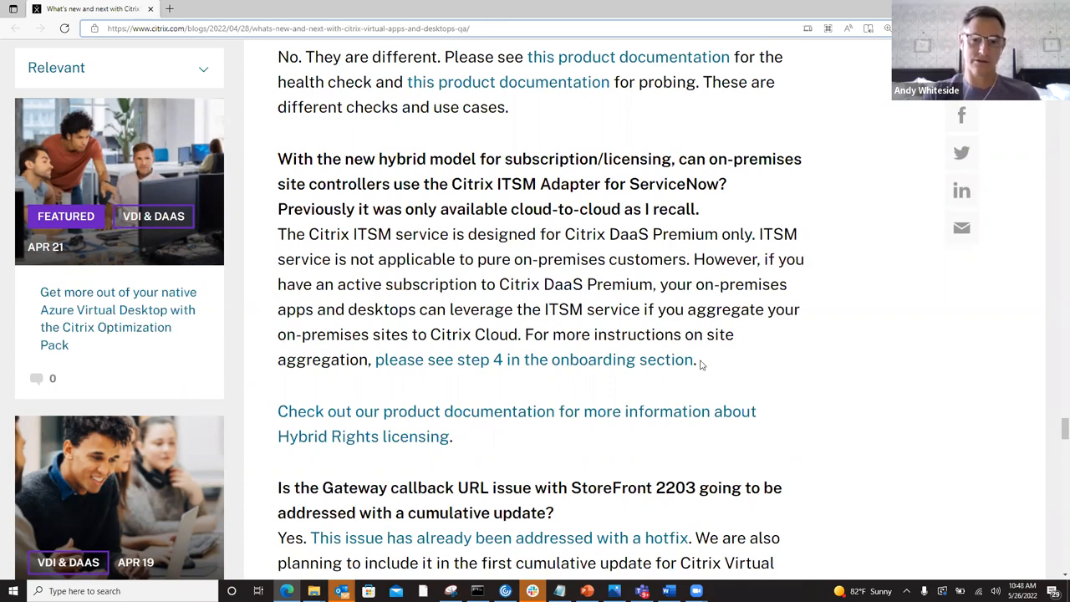
Step: Scroll to the StoreFront 2203 Gateway callback URL question and its hotfix answer
scroll("down", 3)
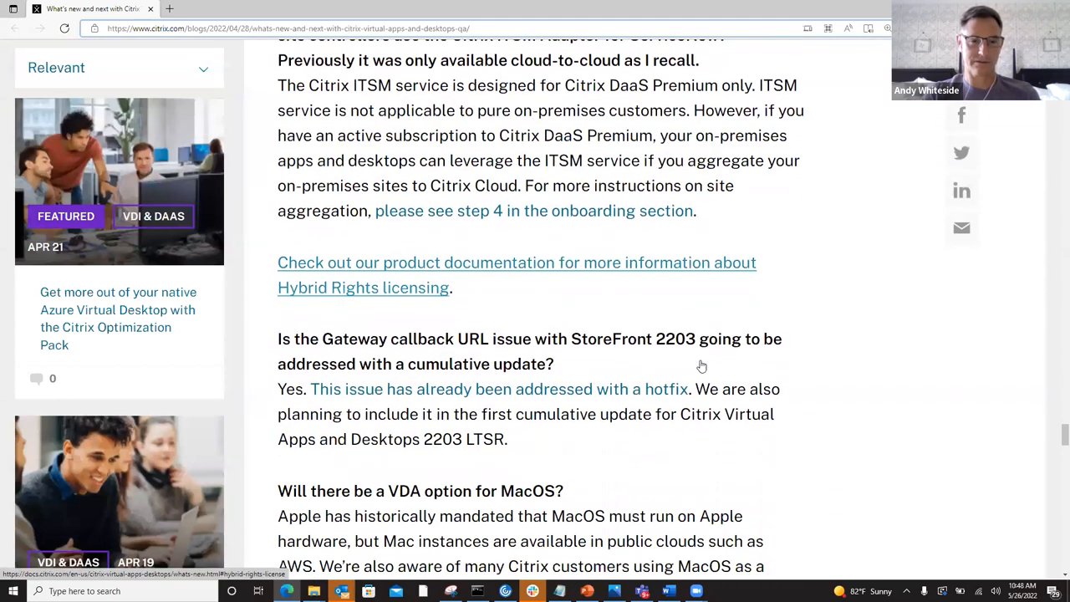
Step: Scroll to reveal the MacOS VDA answer stating no plans to support MacOS as a VDA platform
scroll("down", 3)
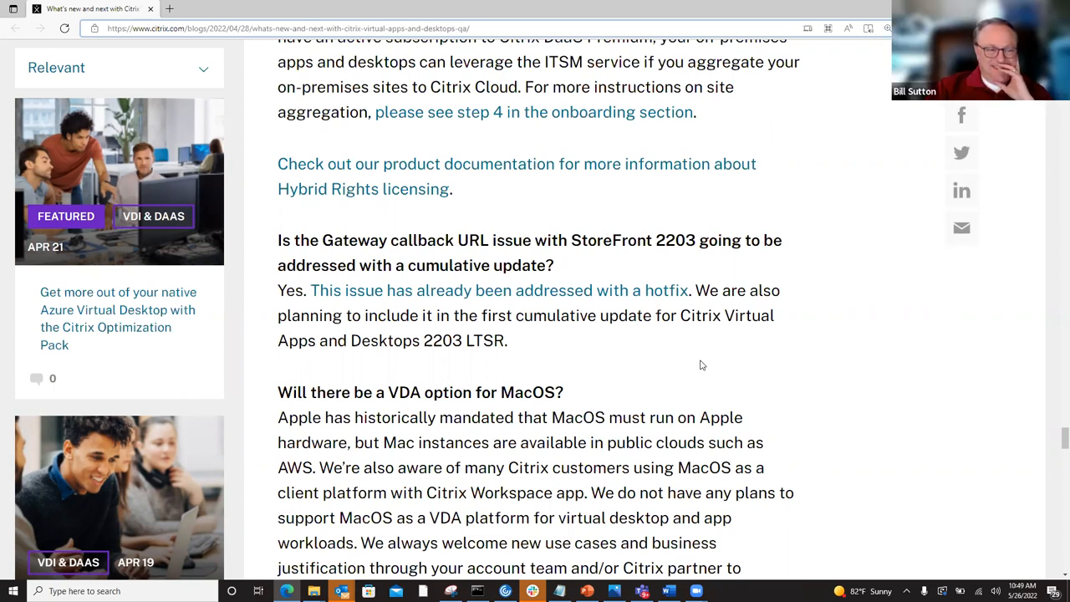
mouse_move(677, 364)
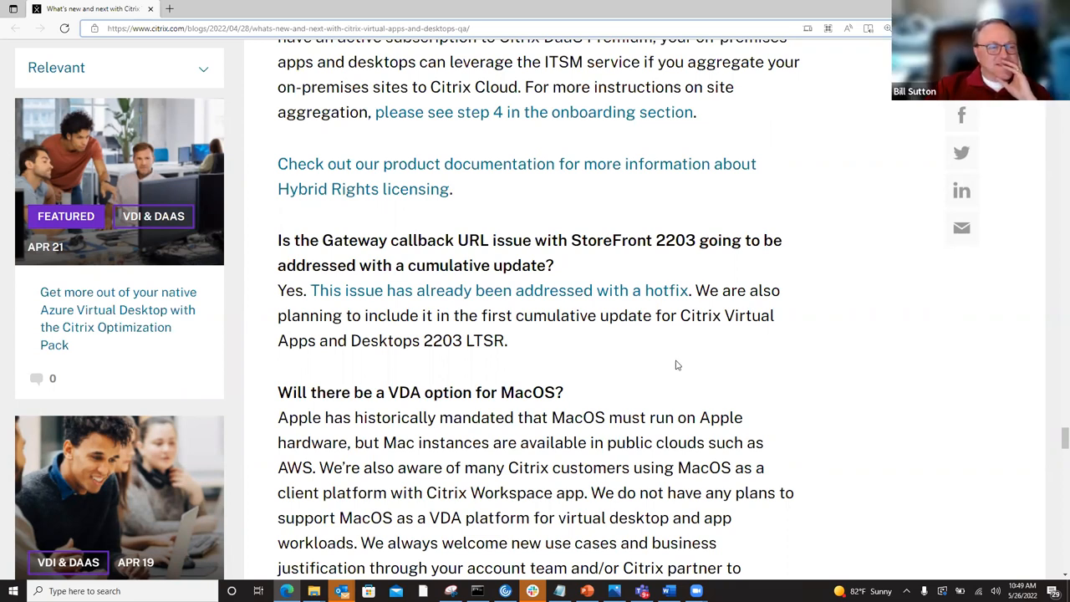
Step: Scroll to the end of the MacOS VDA answer and the Workspace app on IGEL OS question
scroll("down", 3)
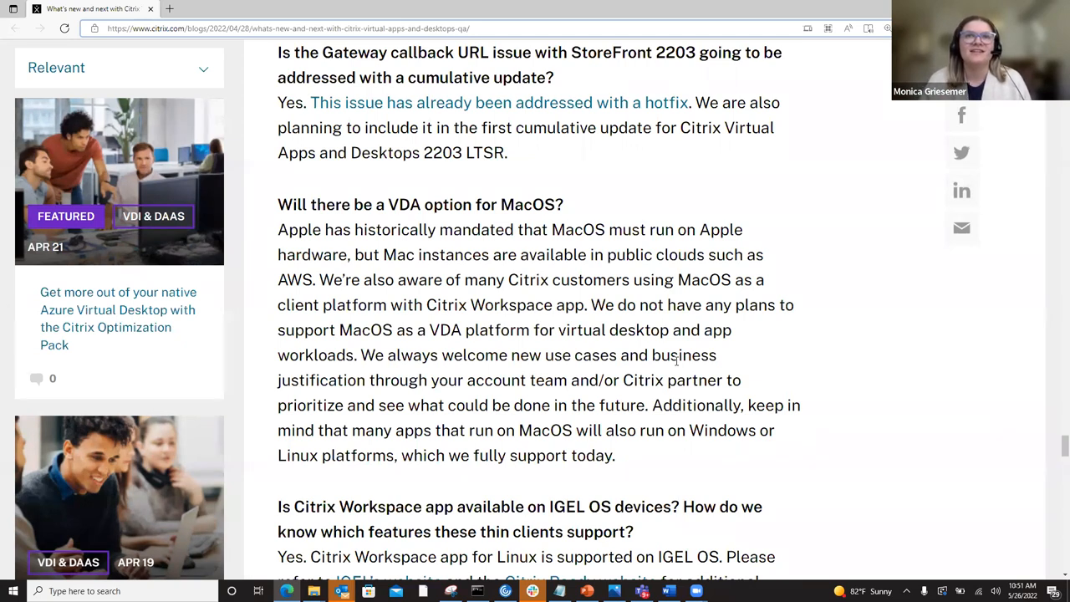
mouse_move(622, 373)
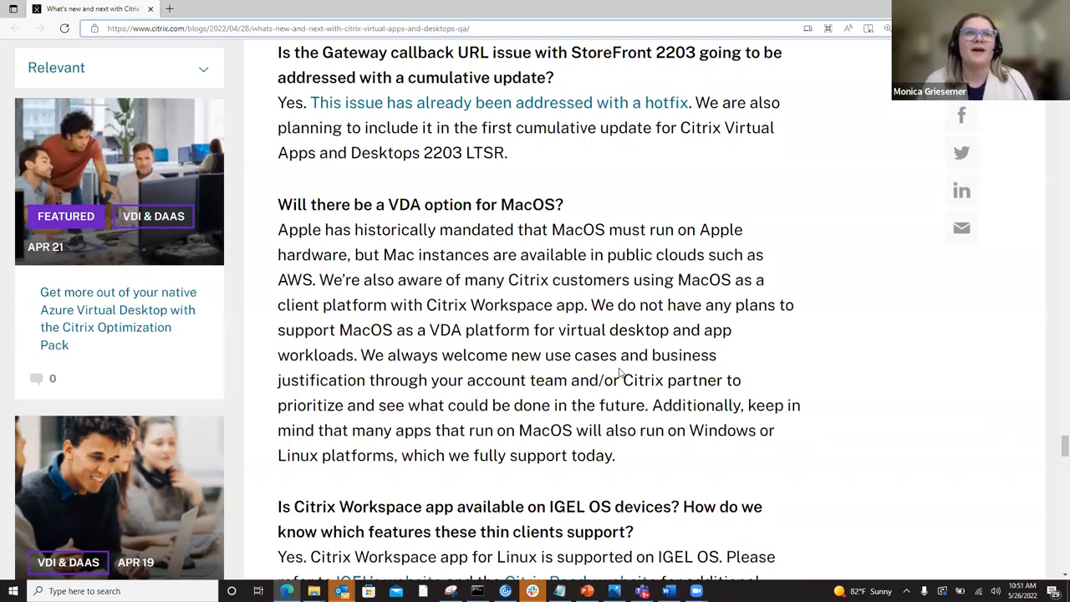
Step: Scroll to the IGEL OS answer and the question on recovering persistent desktops with lost domain membership
scroll("down", 3)
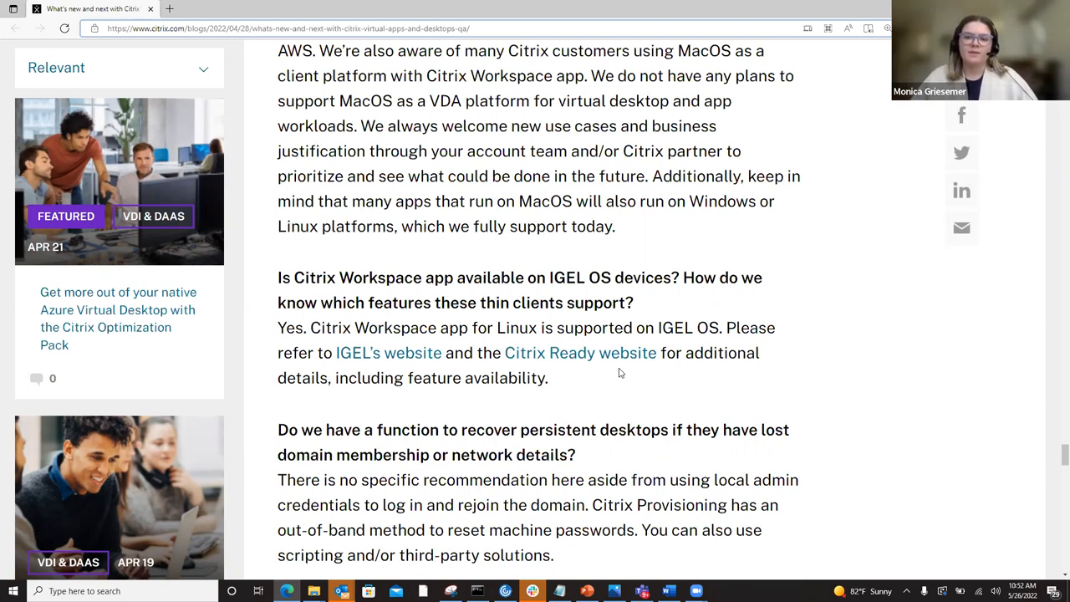
scroll("down", 3)
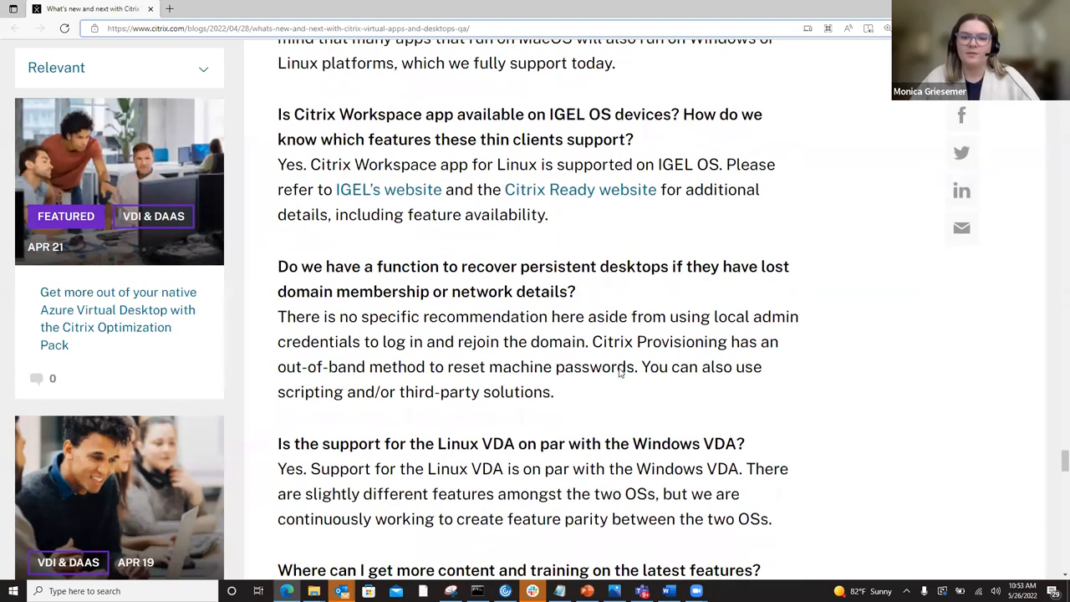
scroll("down", 3)
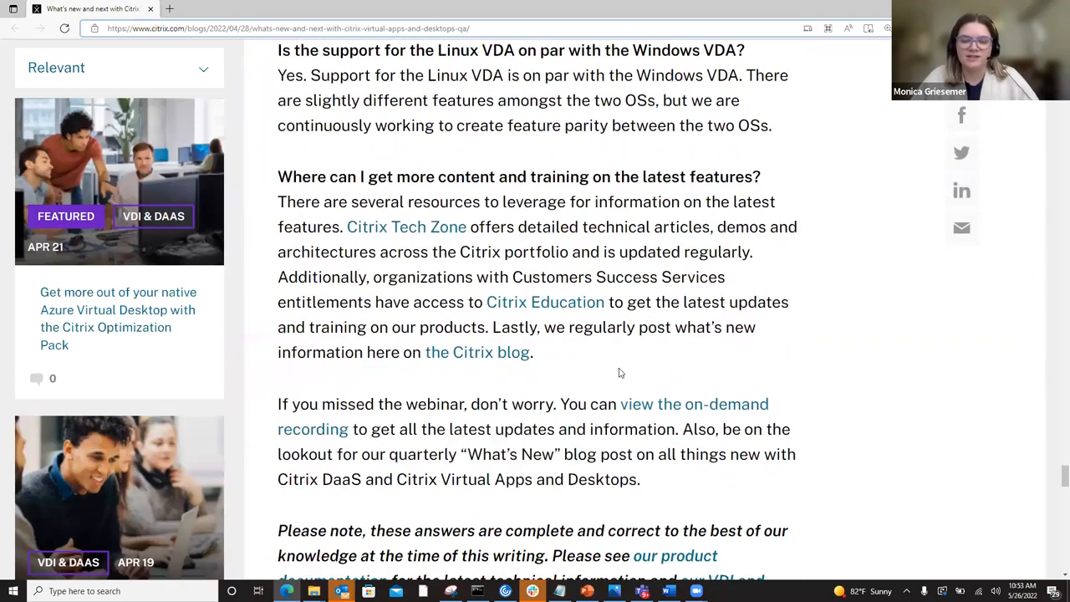
scroll("up", 3)
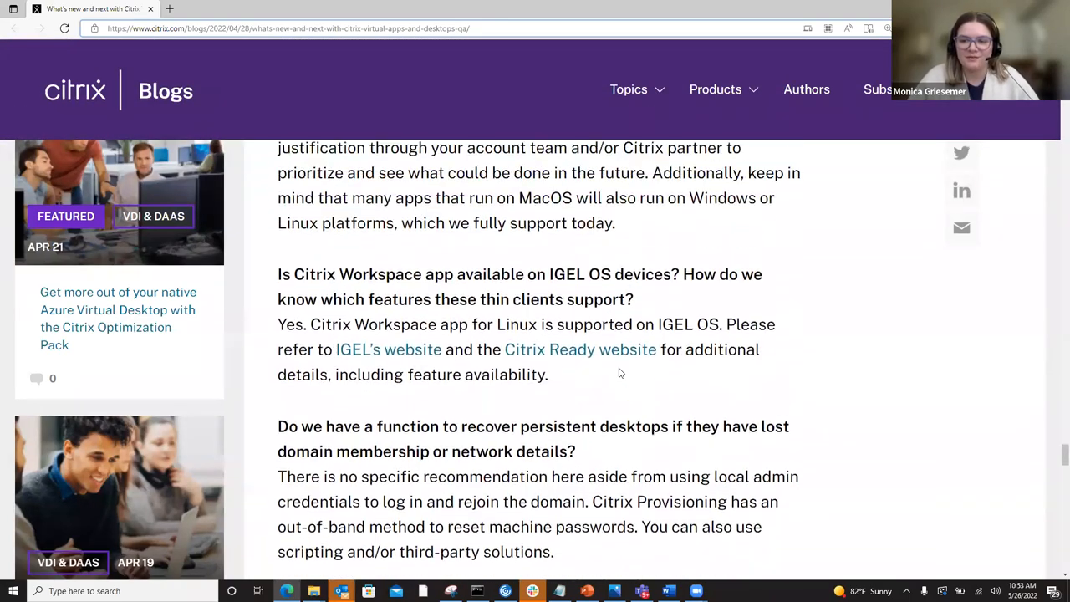
scroll("up", 3)
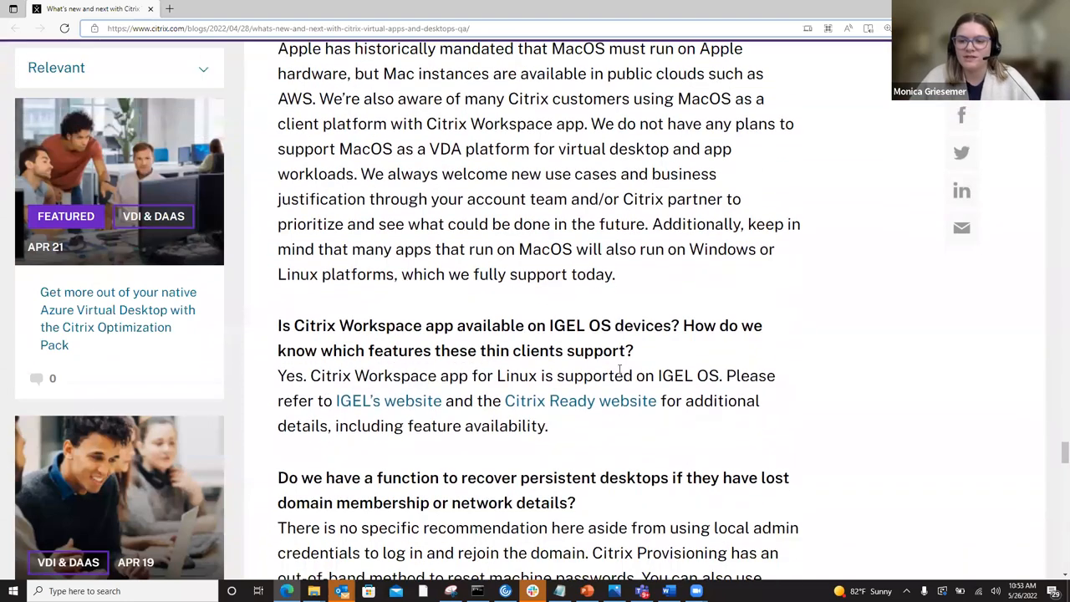
scroll("down", 3)
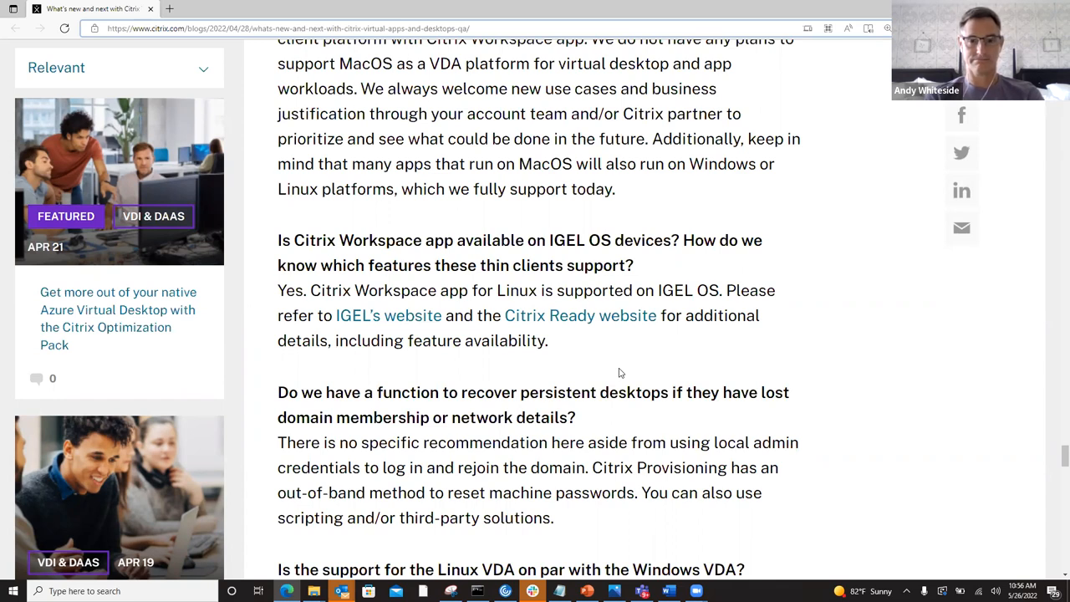
mouse_move(609, 355)
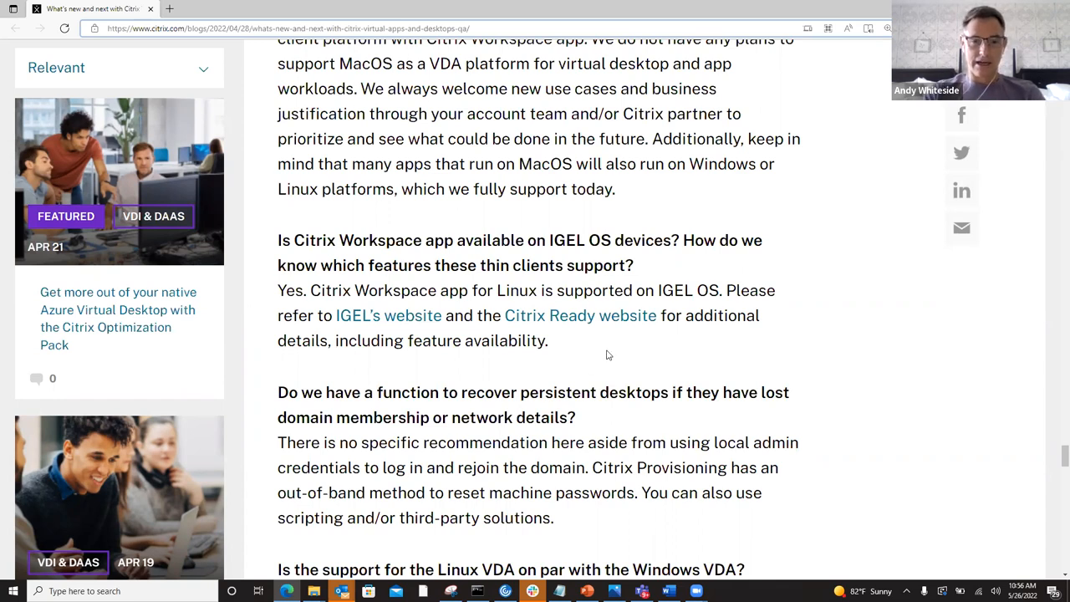
Step: Scroll down to the Linux VDA parity answer and the content and training question
scroll("down", 3)
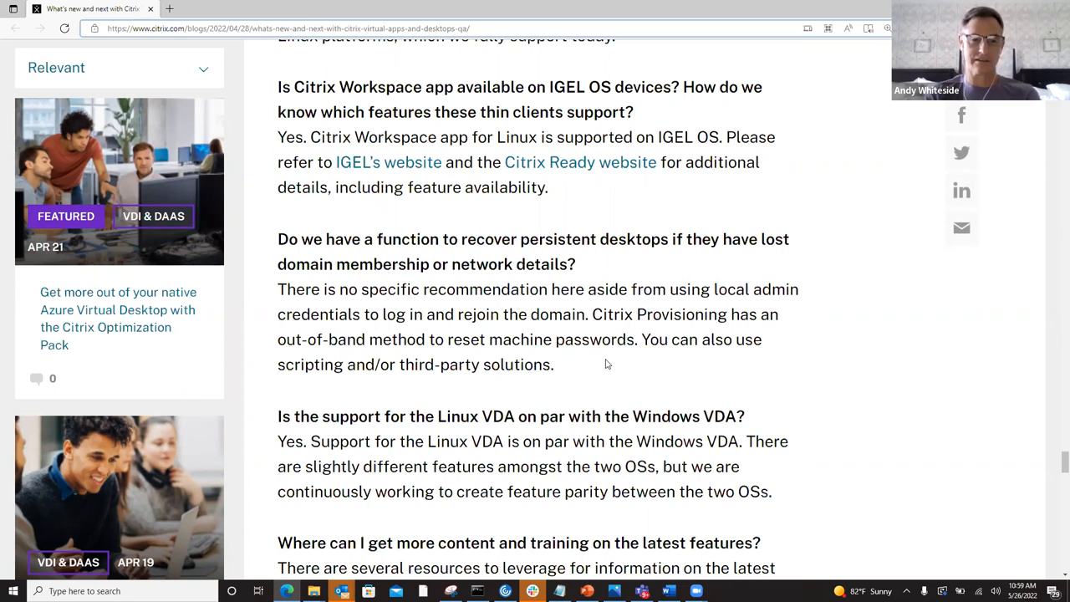
Step: Scroll to the full content and training answer and dismiss the meeting reminder notification
scroll("down", 3)
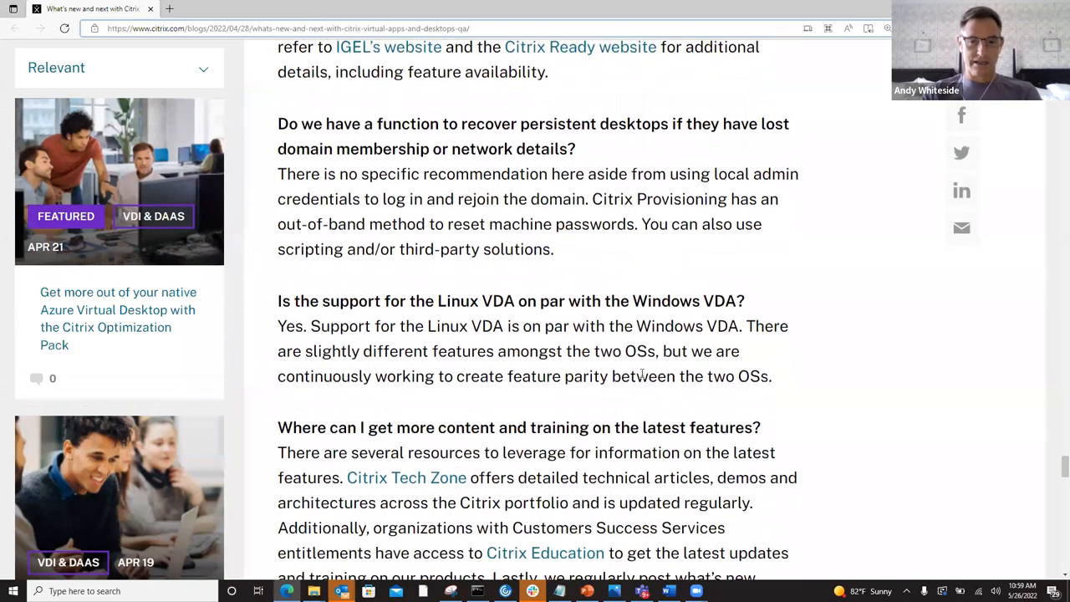
scroll("down", 3)
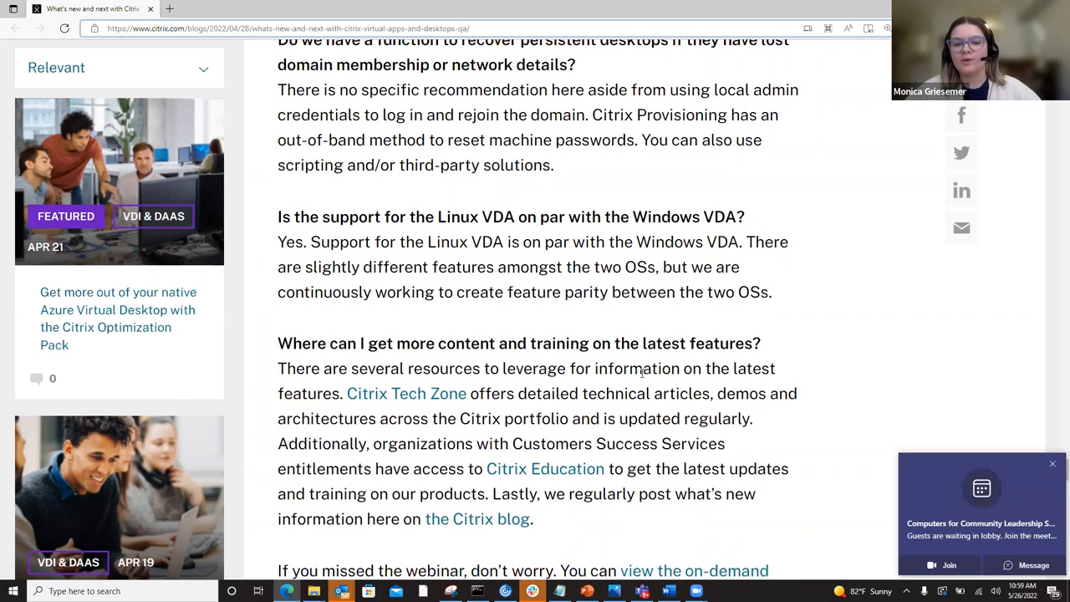
mouse_move(1052, 468)
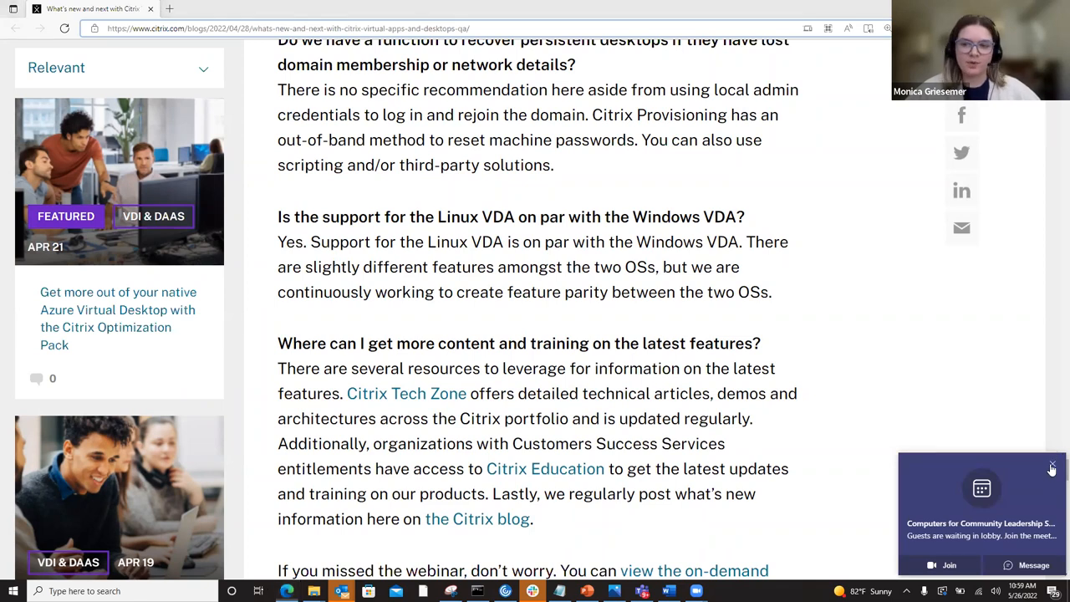
left_click(1052, 465)
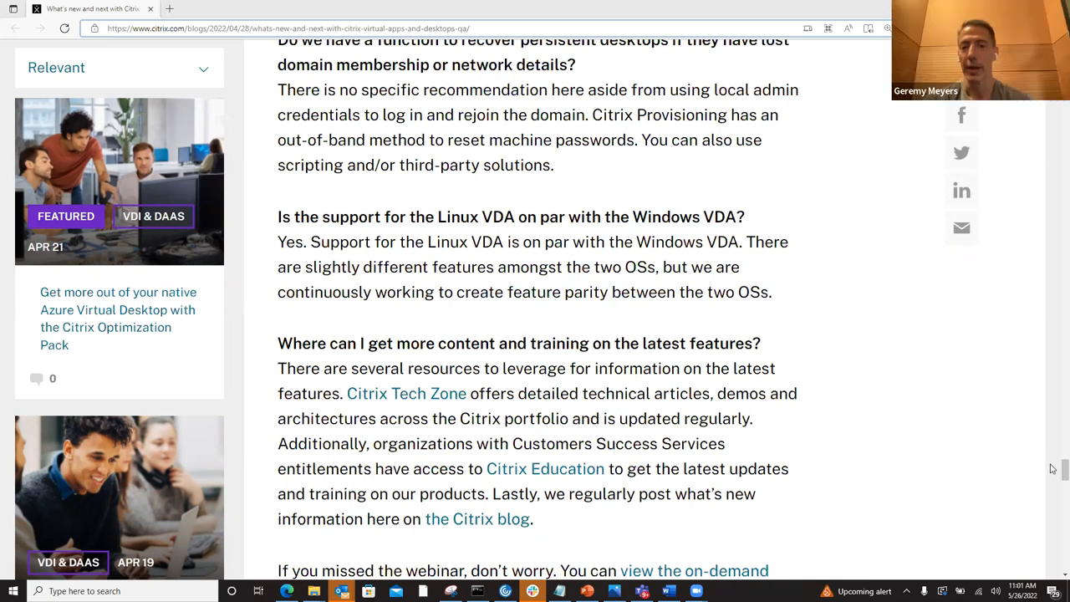
mouse_move(829, 585)
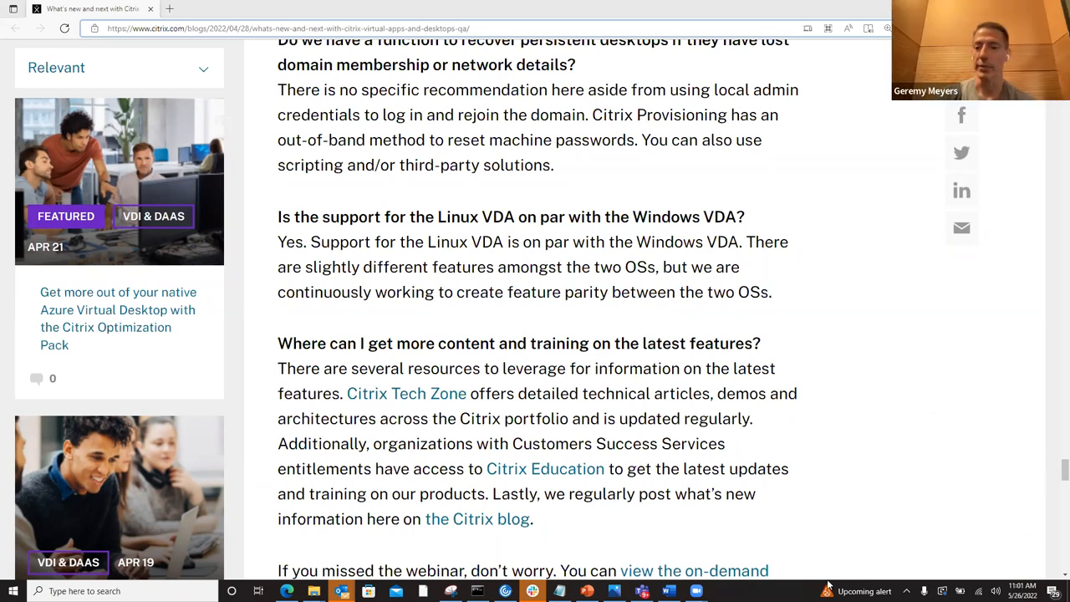
Step: Scroll to the closing on-demand webinar recording and quarterly 'What's New' blog notes
scroll("down", 3)
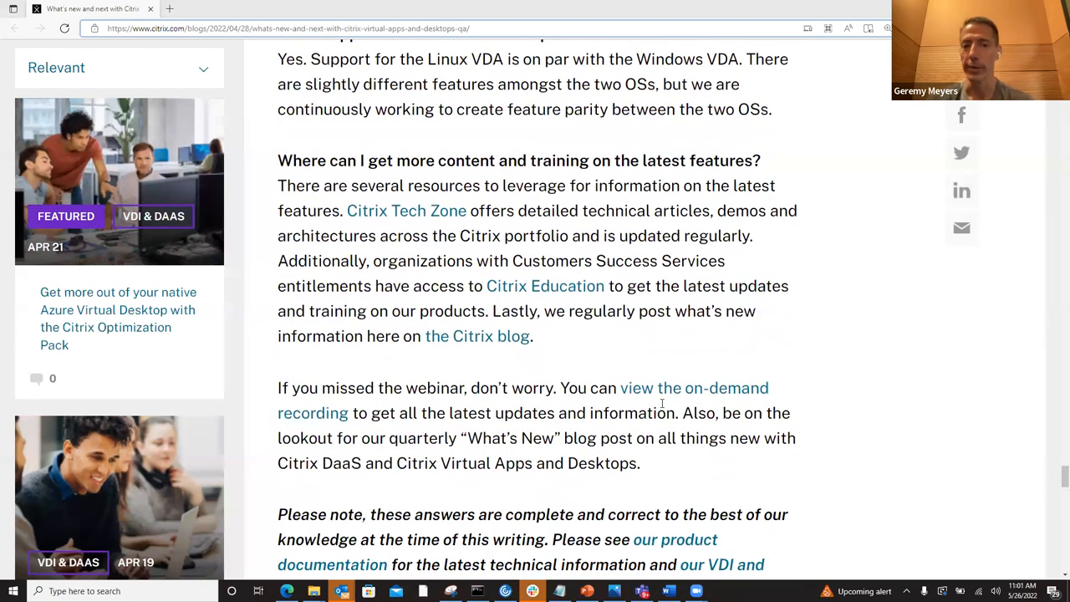
scroll("up", 3)
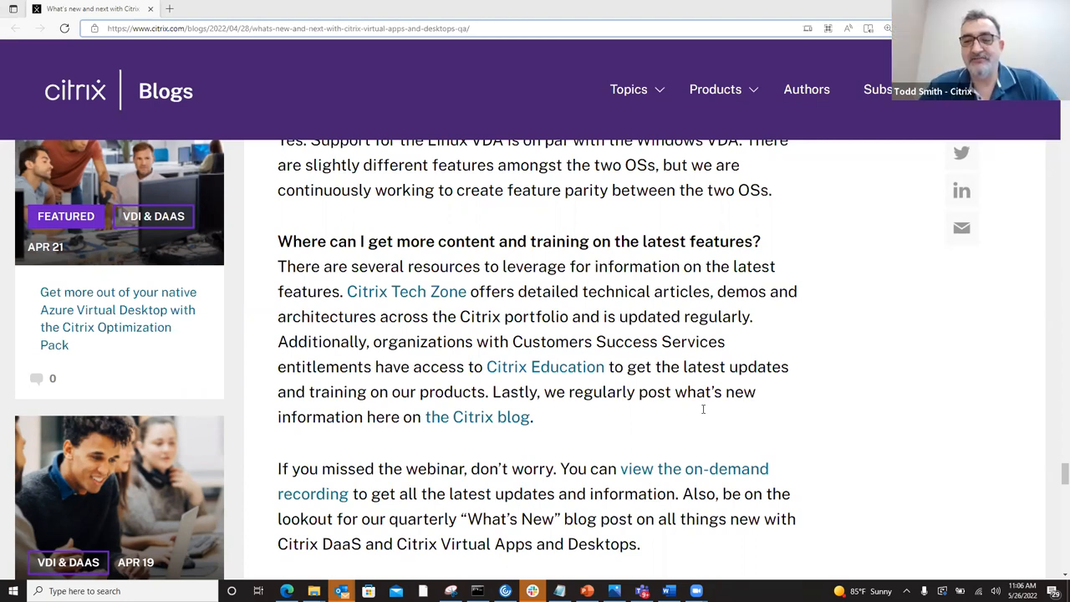
mouse_move(823, 30)
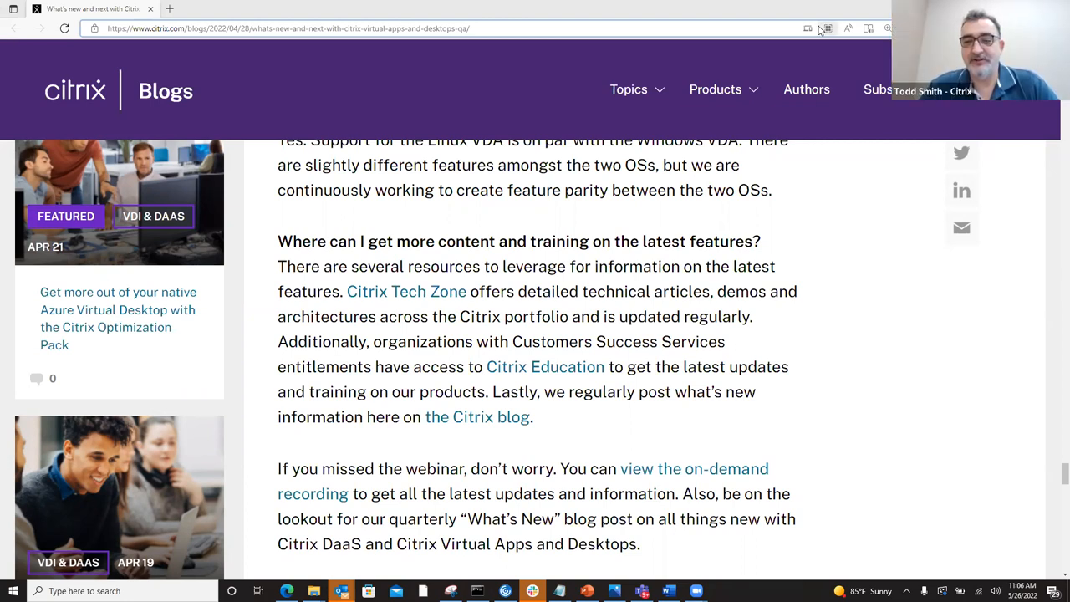